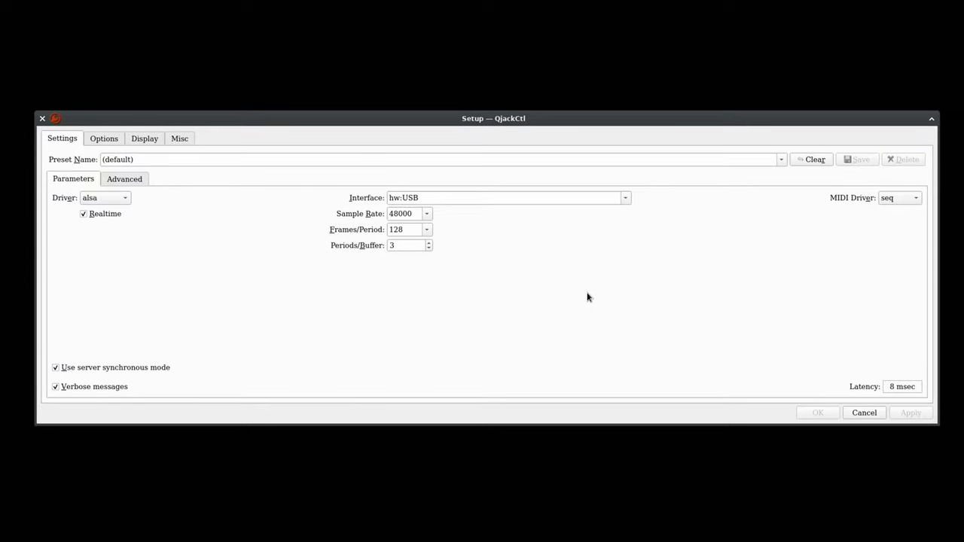
Configure JACK for hw:USB at 48000 Hz, 128 frames, 3 periods, with the seq MIDI driver
click(625, 197)
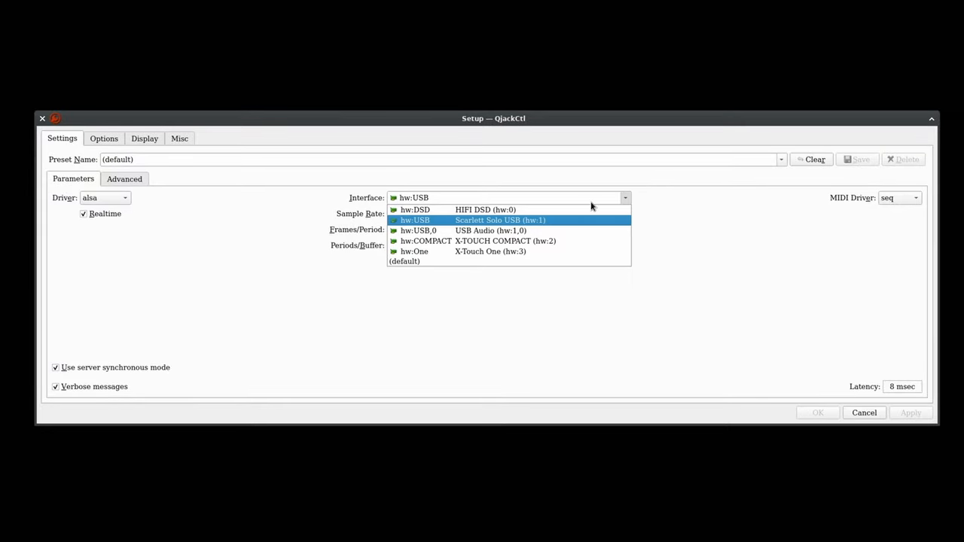
mouse_move(508, 261)
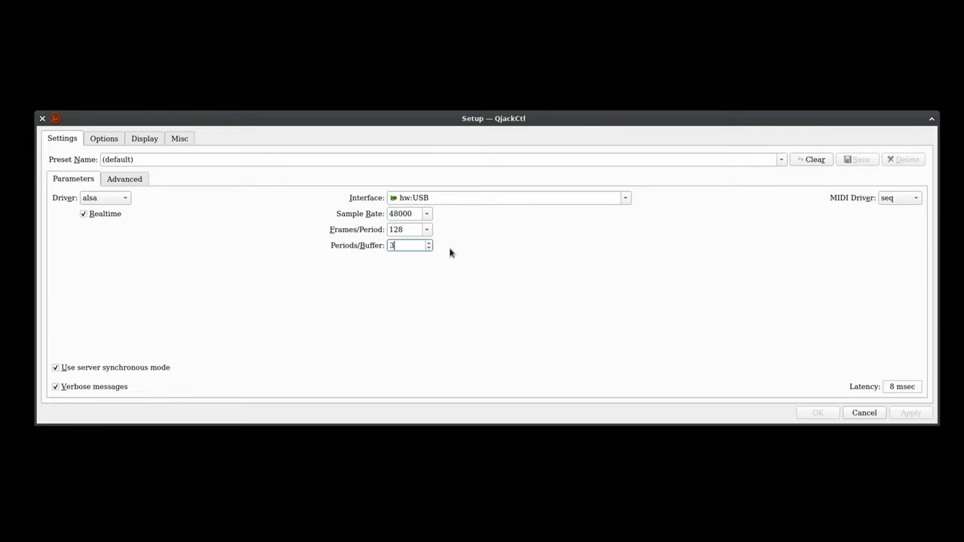
click(913, 197)
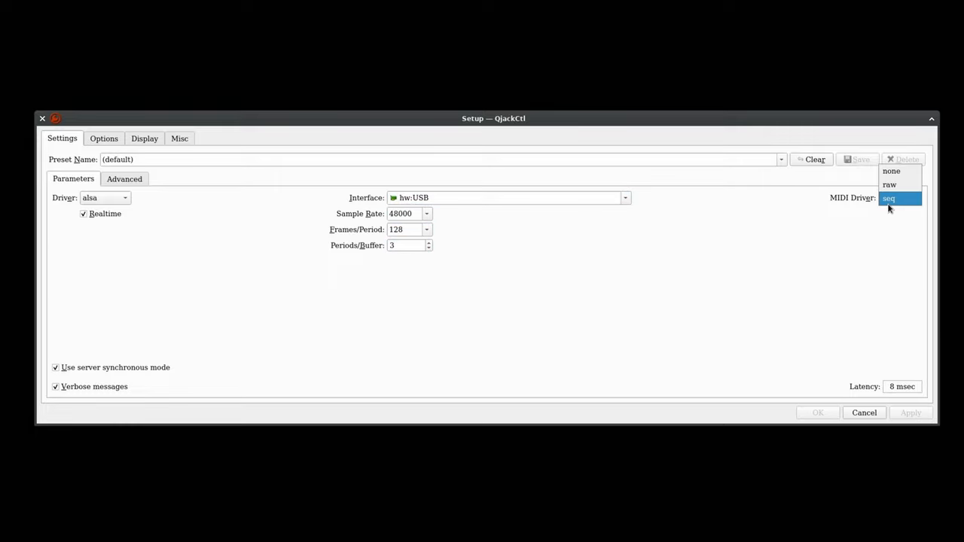
mouse_move(893, 185)
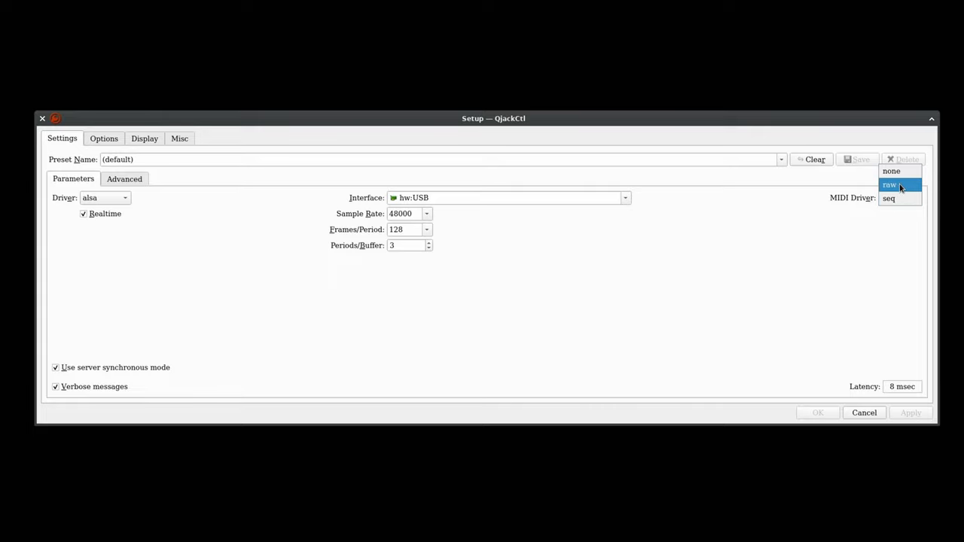
mouse_move(888, 198)
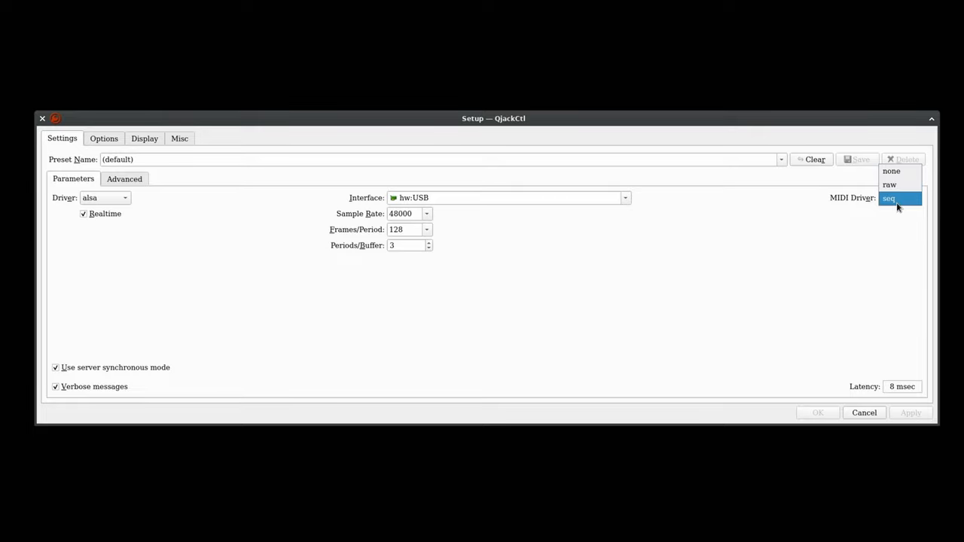
click(889, 198)
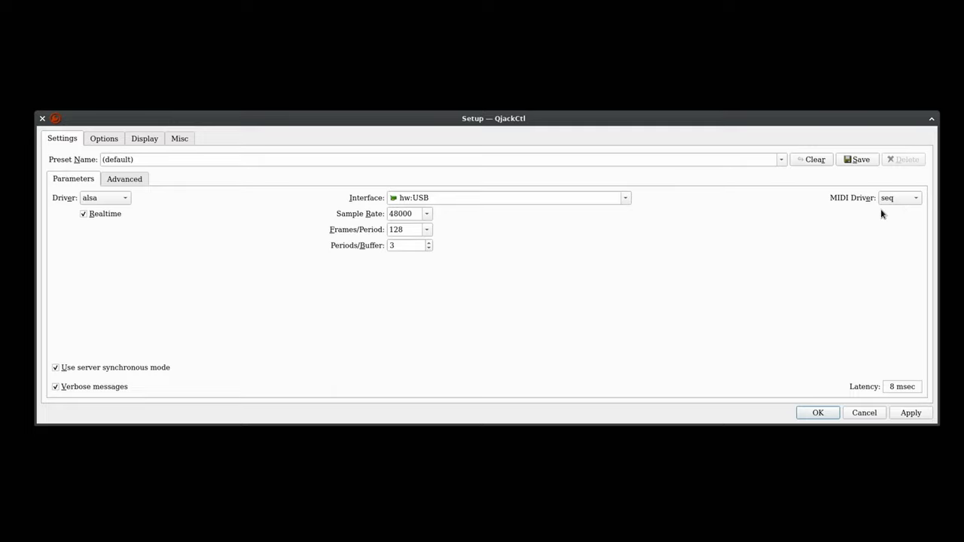
mouse_move(719, 268)
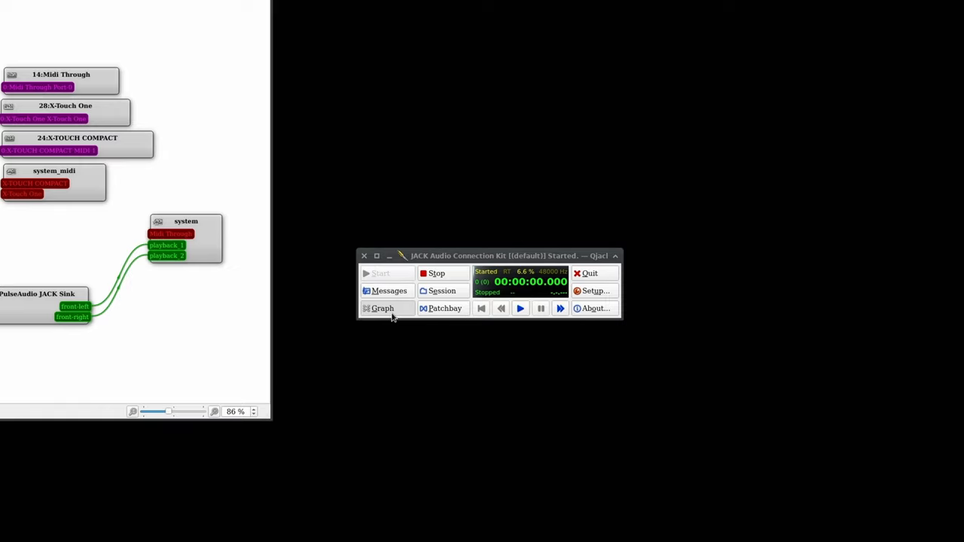
Show the JACK graph and inspect the X-TOUCH COMPACT and X-Touch One MIDI nodes
click(382, 308)
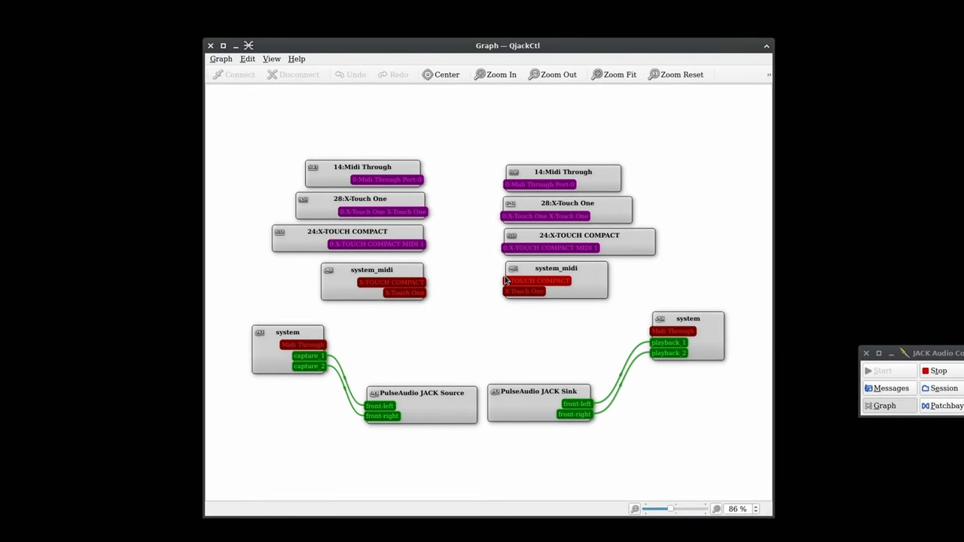
click(347, 237)
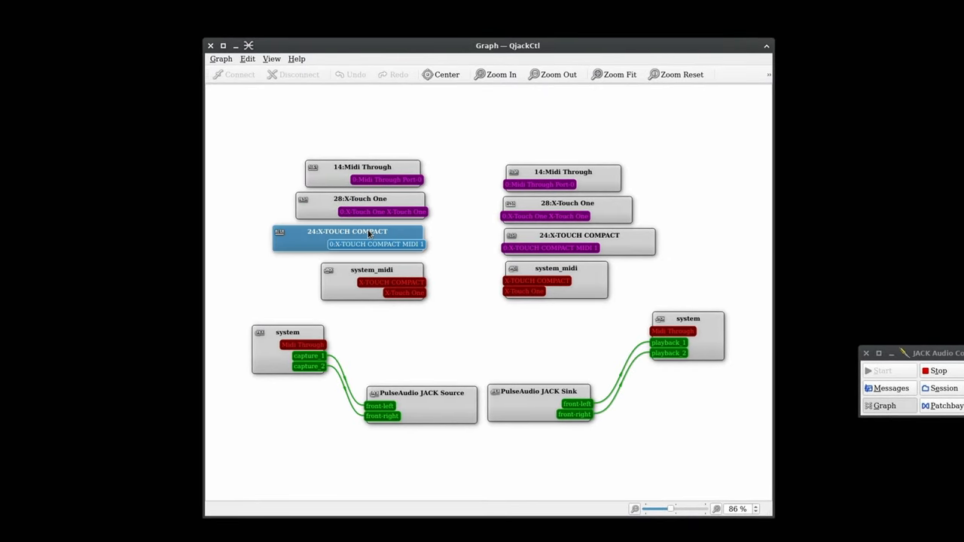
click(360, 205)
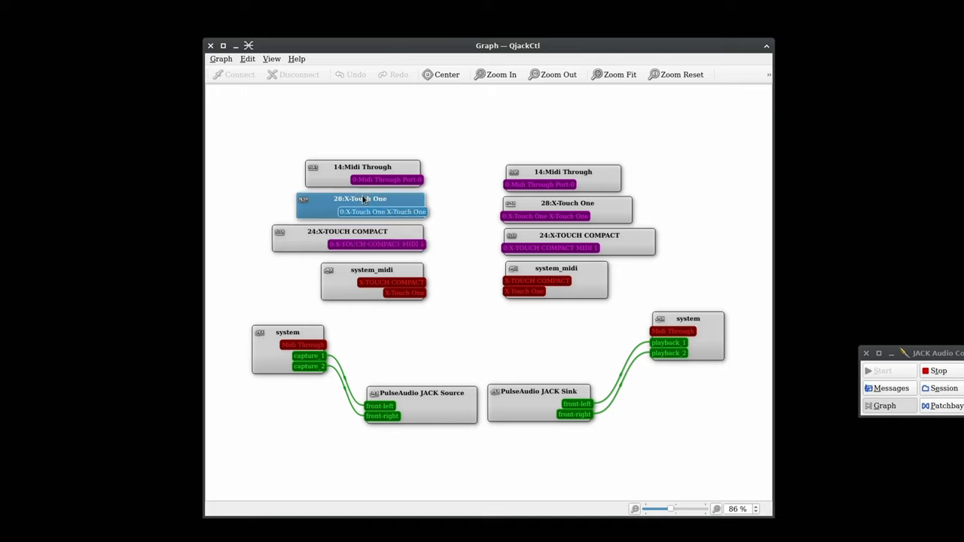
click(374, 244)
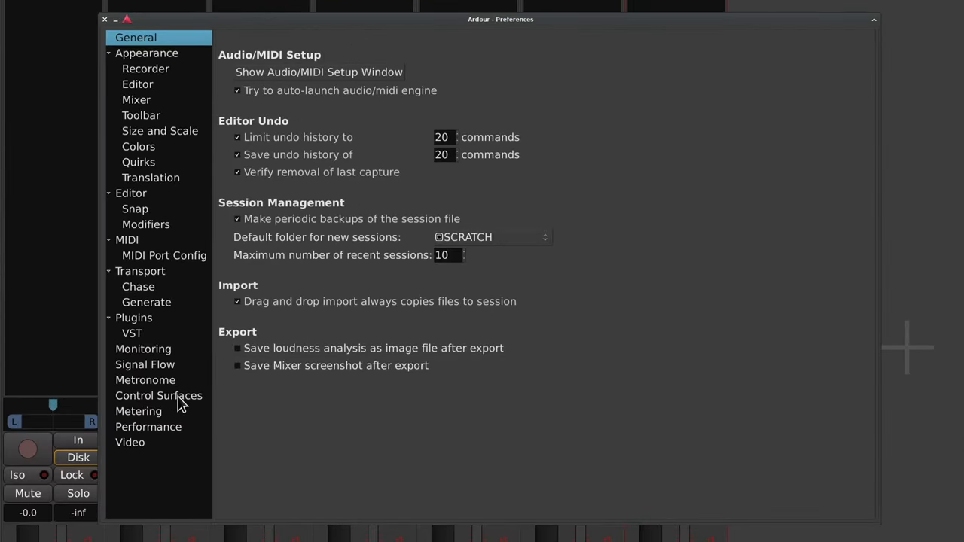
Enable the Mackie protocol and set it to receive from the X-Touch One
click(158, 395)
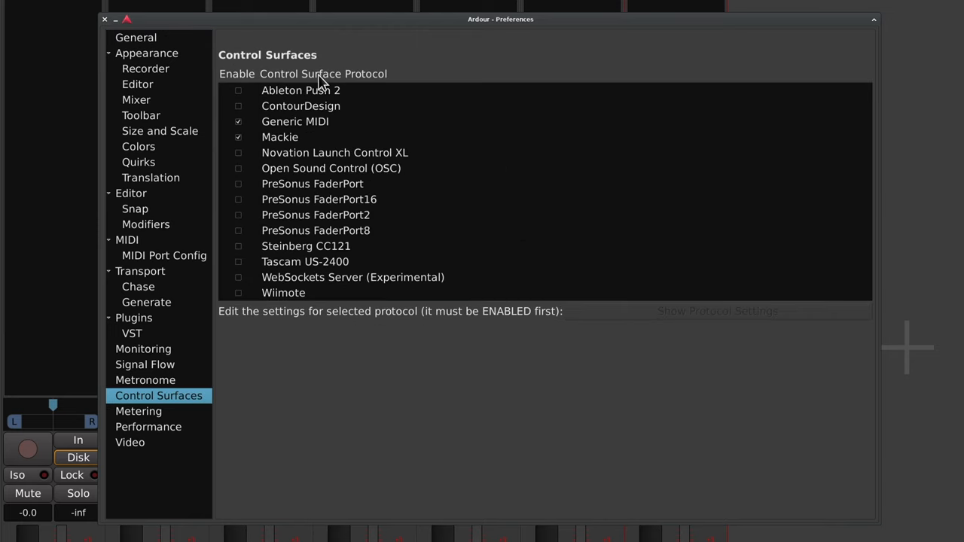
click(295, 121)
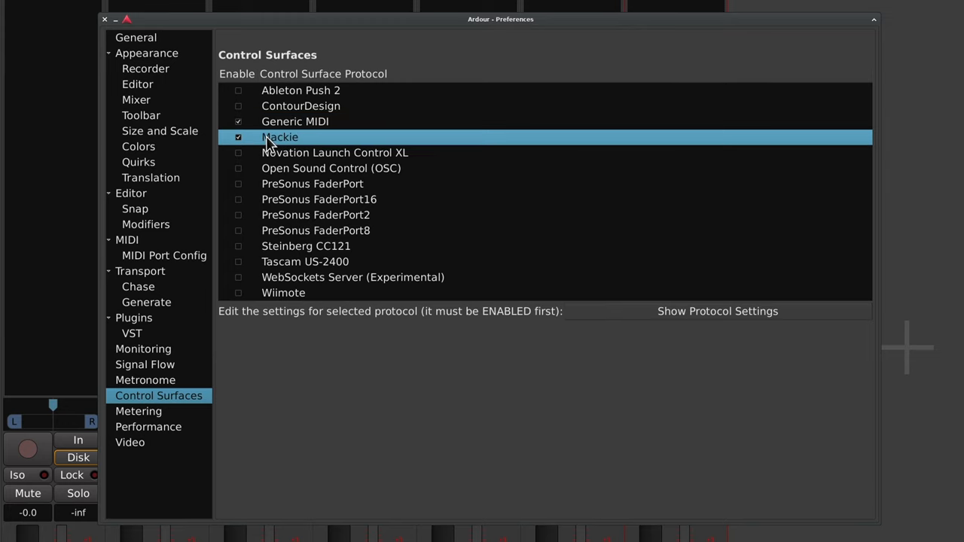
click(717, 311)
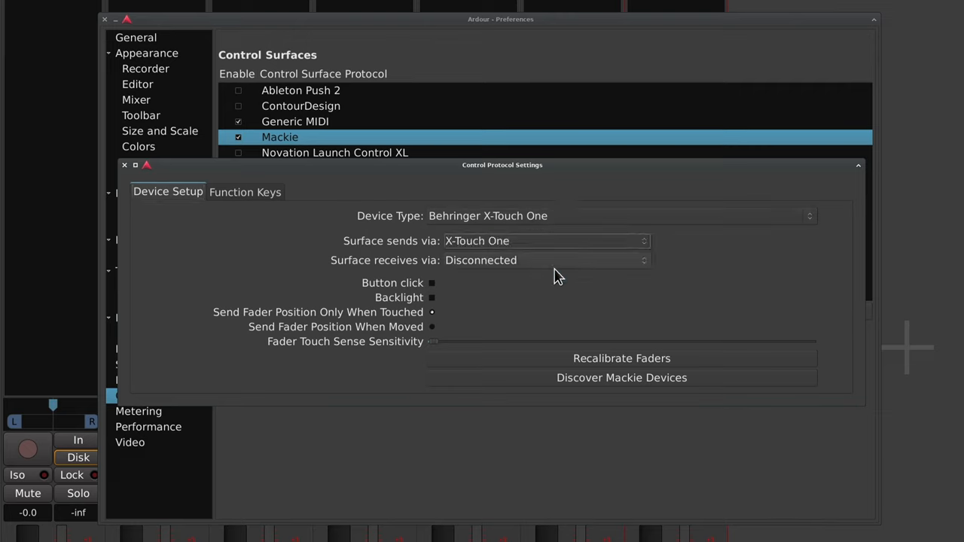
click(546, 260)
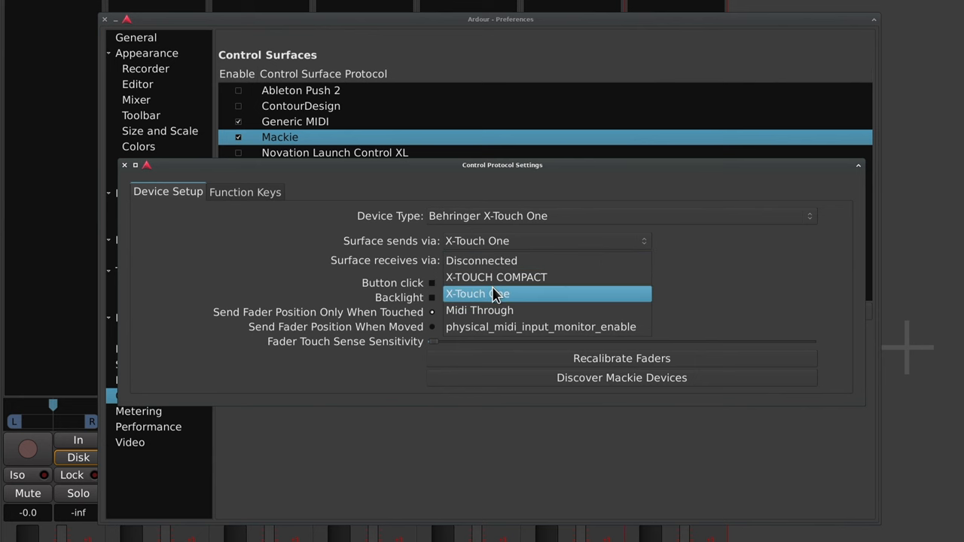
click(477, 294)
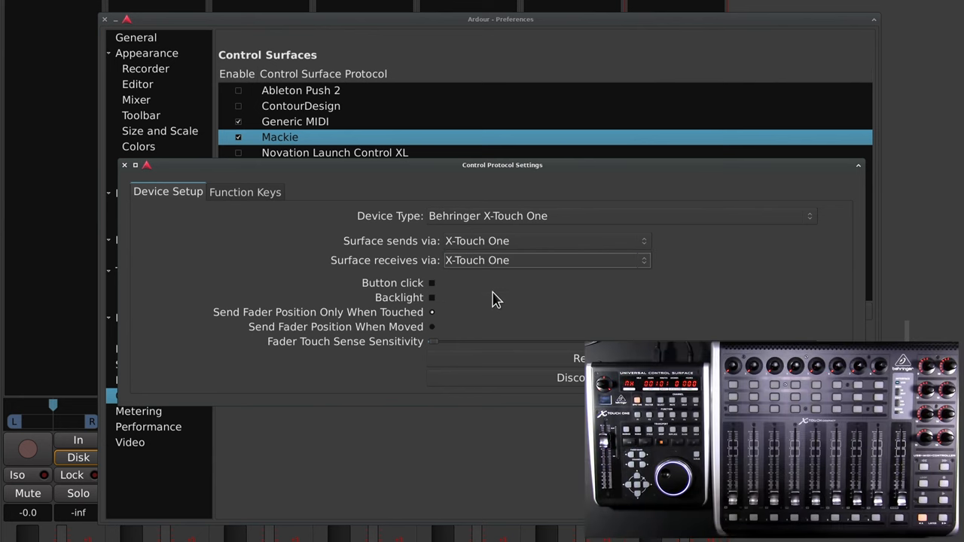
click(244, 191)
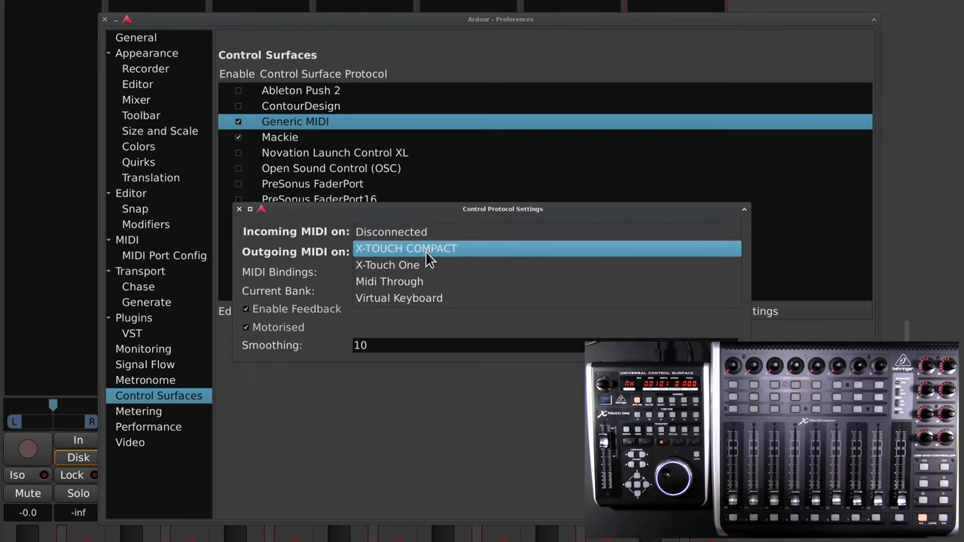
Route Generic MIDI output to the X-TOUCH COMPACT and close Preferences
click(405, 248)
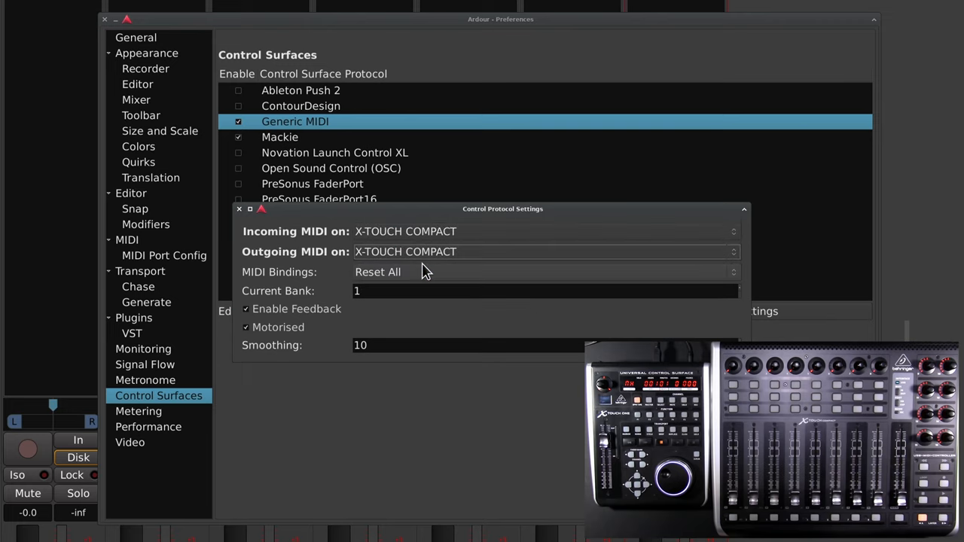
click(239, 208)
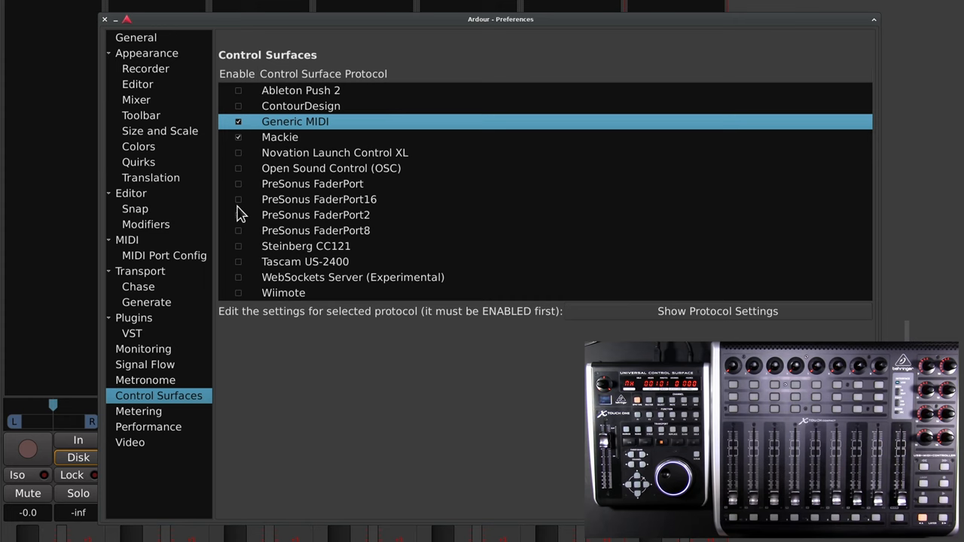
click(105, 19)
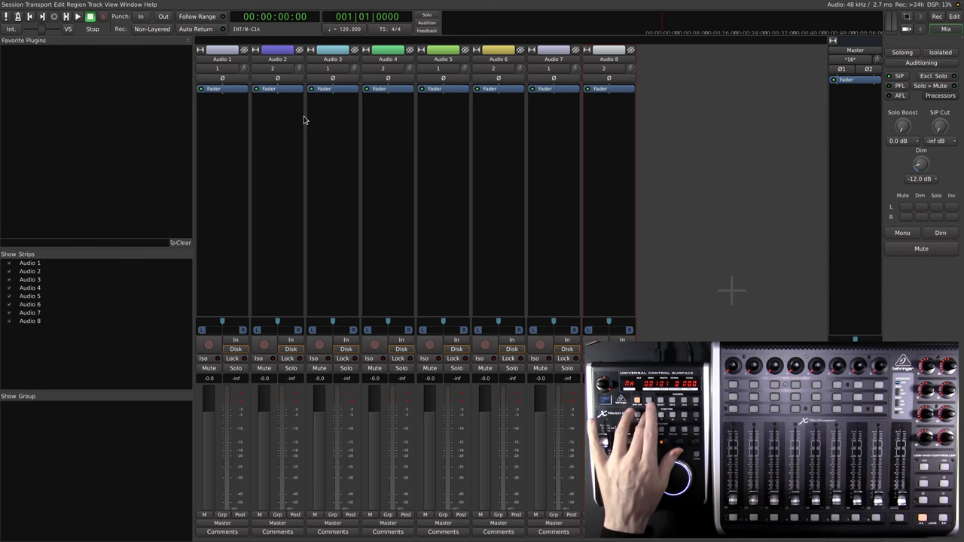
Switch Ardour from the Mixer window to the Editor window
click(954, 15)
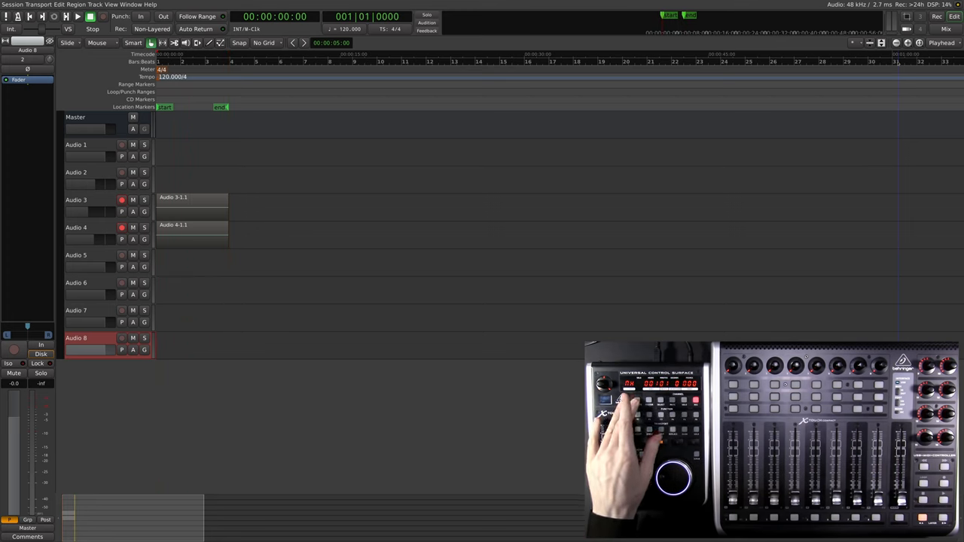
click(945, 29)
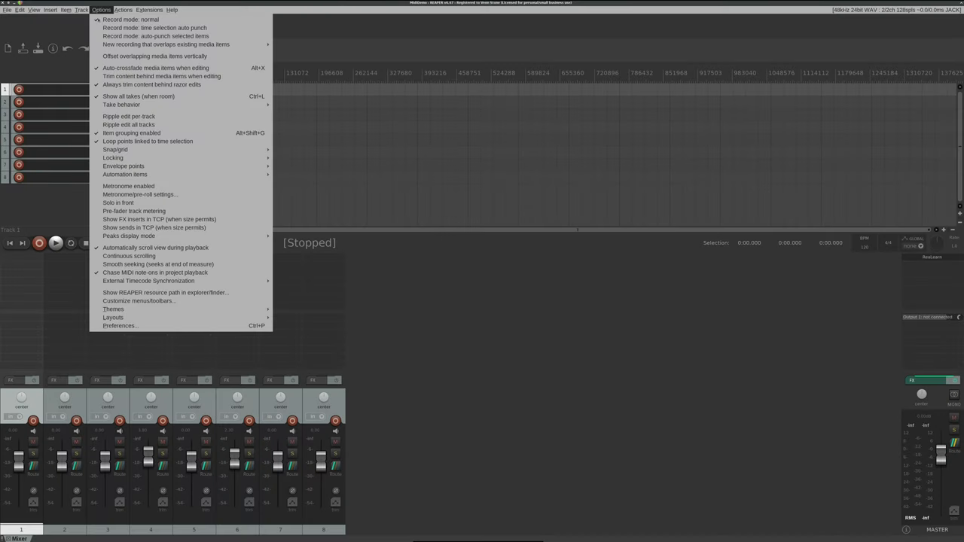
Review REAPER's Audio Device and MIDI Devices preferences, ending on the Control/OSC/web page
click(121, 326)
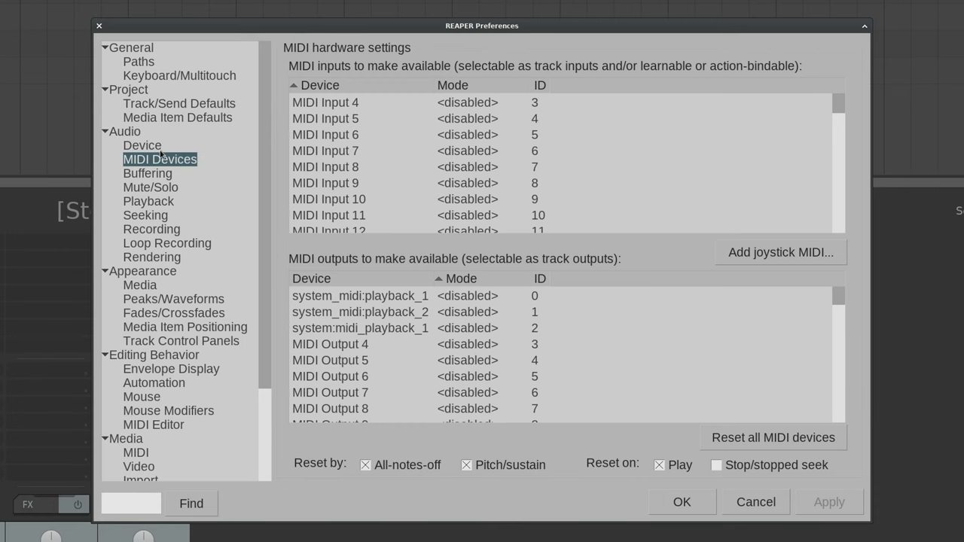
click(142, 144)
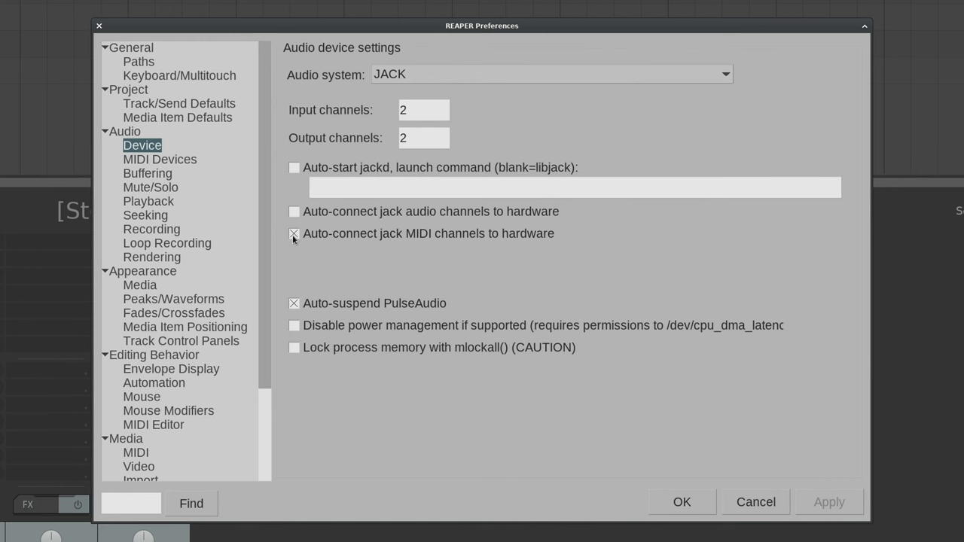
click(159, 159)
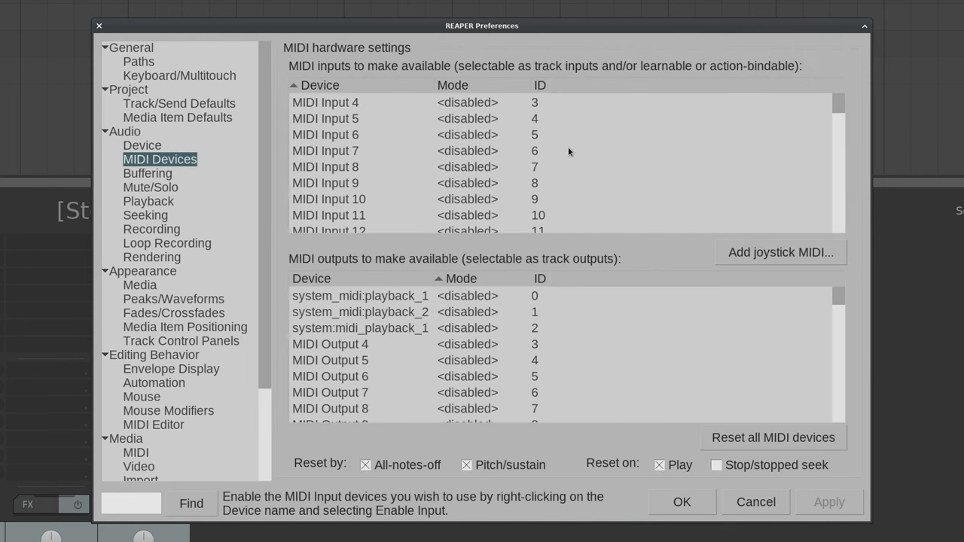
scroll(down, 3)
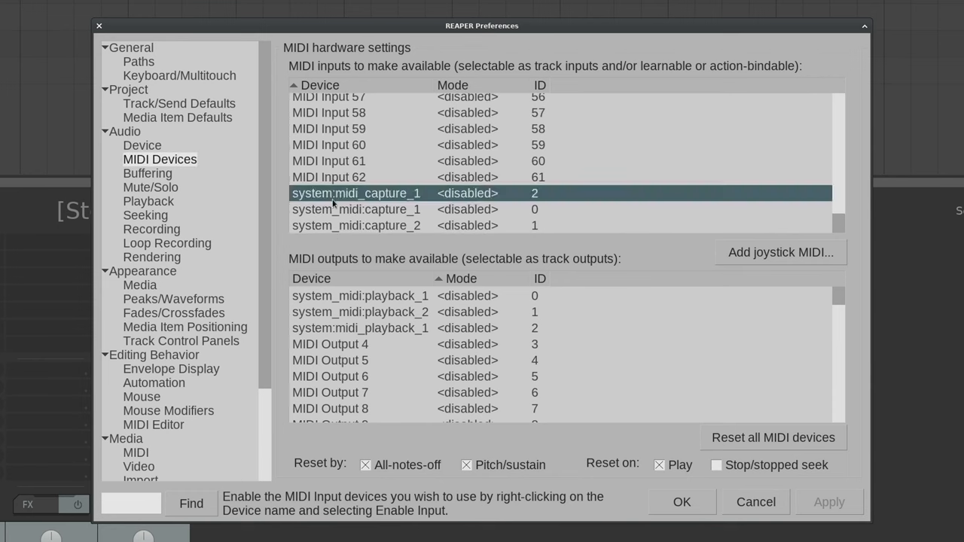
click(356, 226)
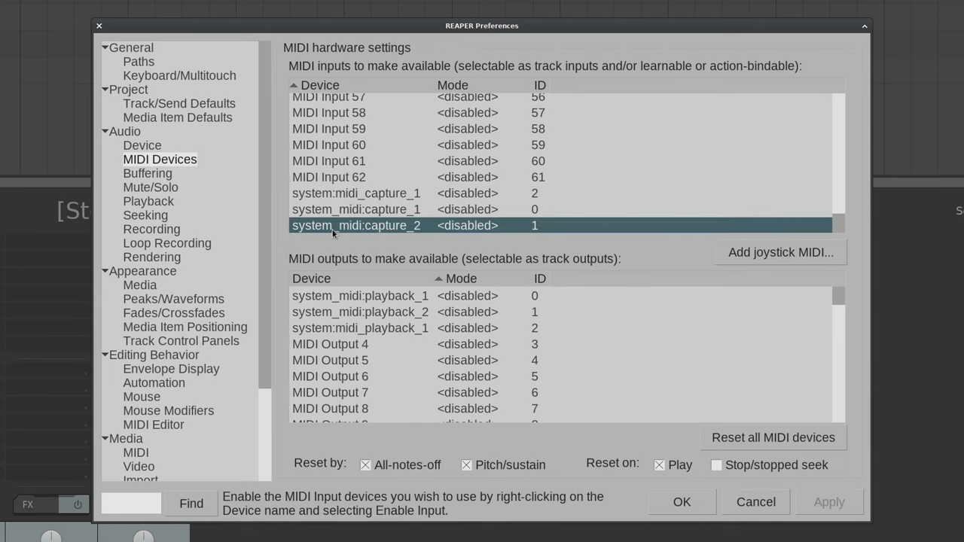
click(360, 312)
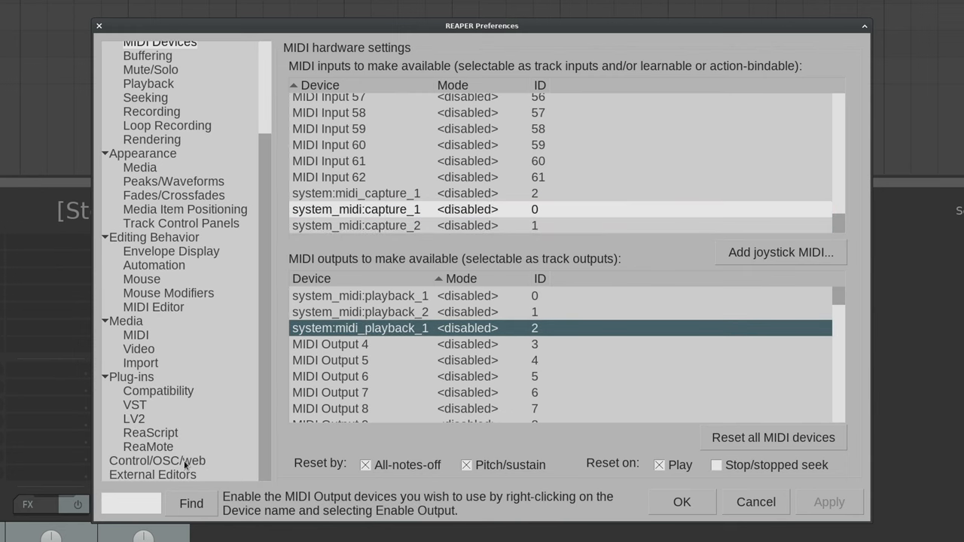
click(156, 461)
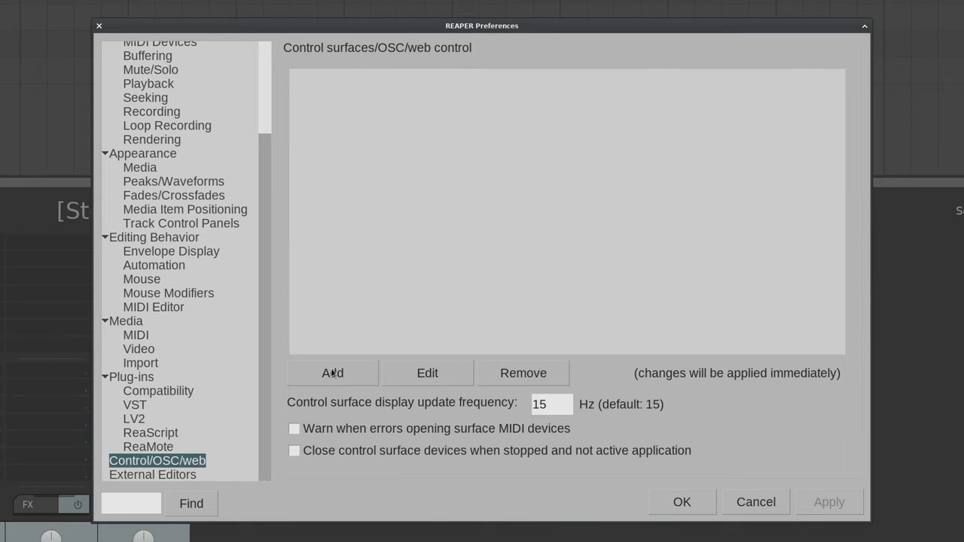
Add a Mackie Control Universal surface using system_midi:capture_2 input and close Preferences
click(332, 373)
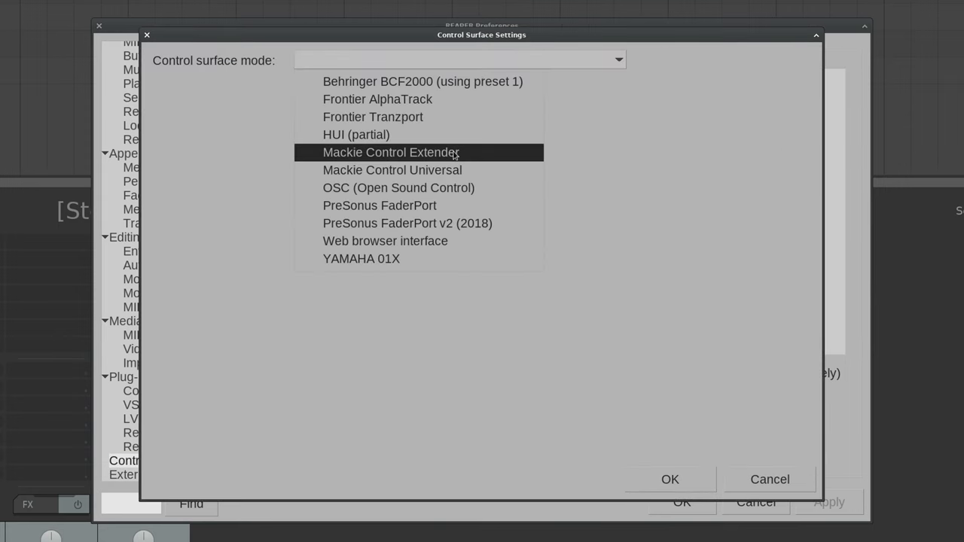
click(391, 170)
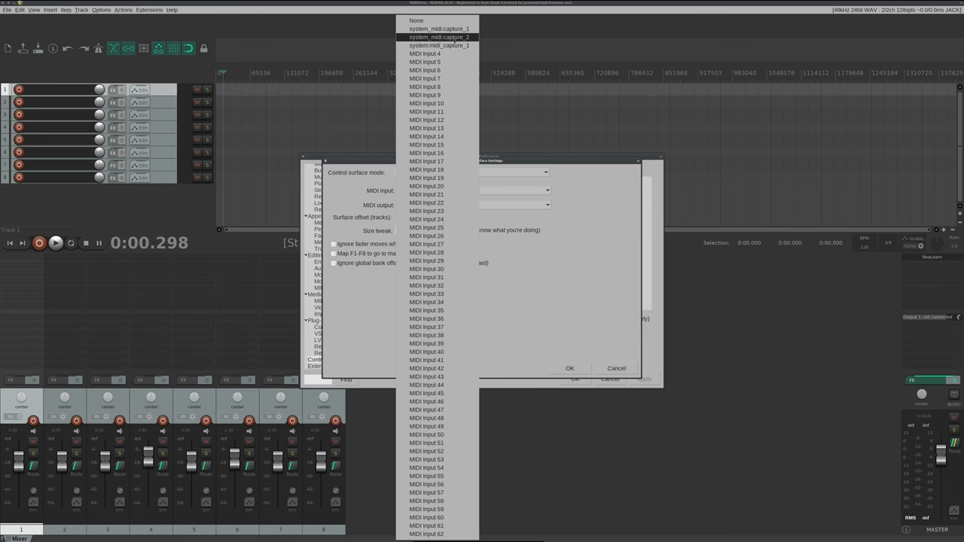
click(439, 37)
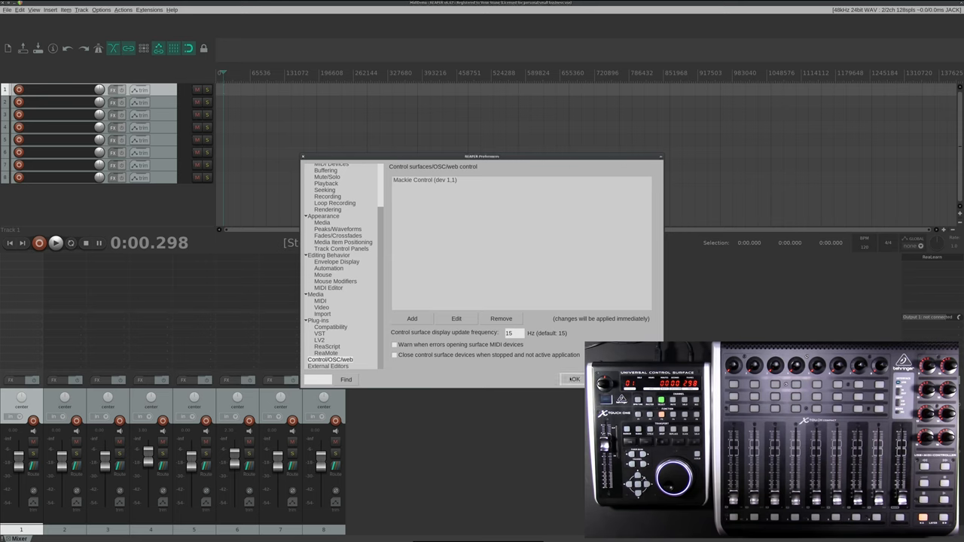
click(573, 378)
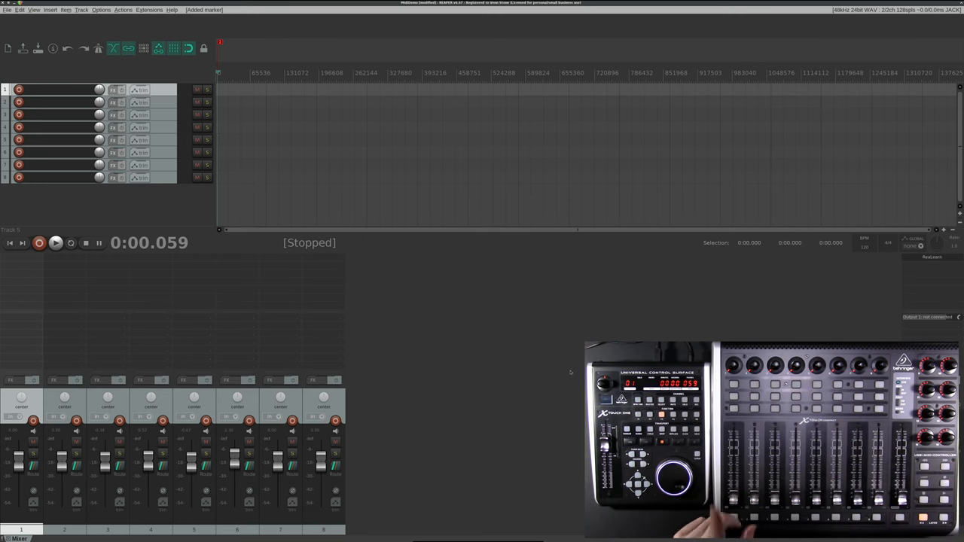
Open REAPER's Options menu to reach Preferences again
click(101, 10)
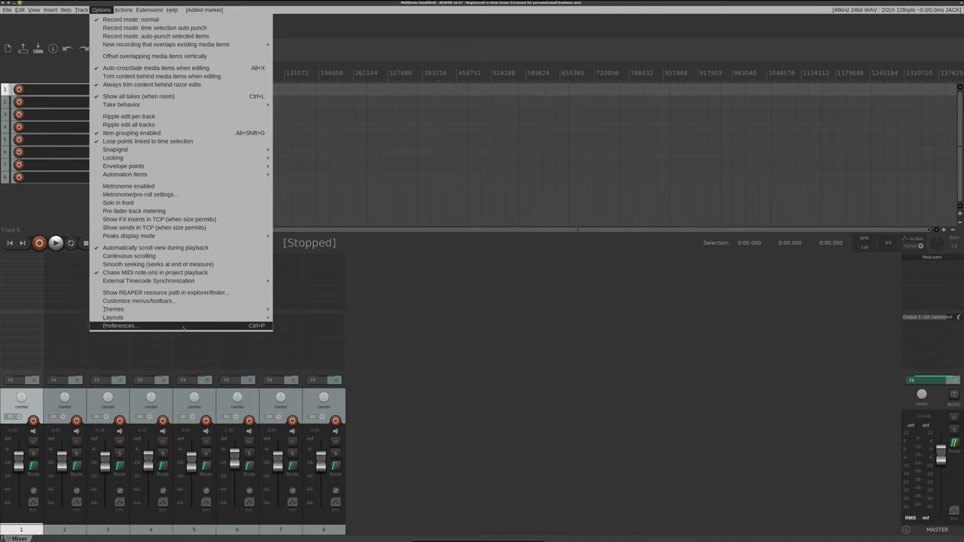
Enable the system_midi:capture_1 input in REAPER's MIDI Devices preferences
click(120, 325)
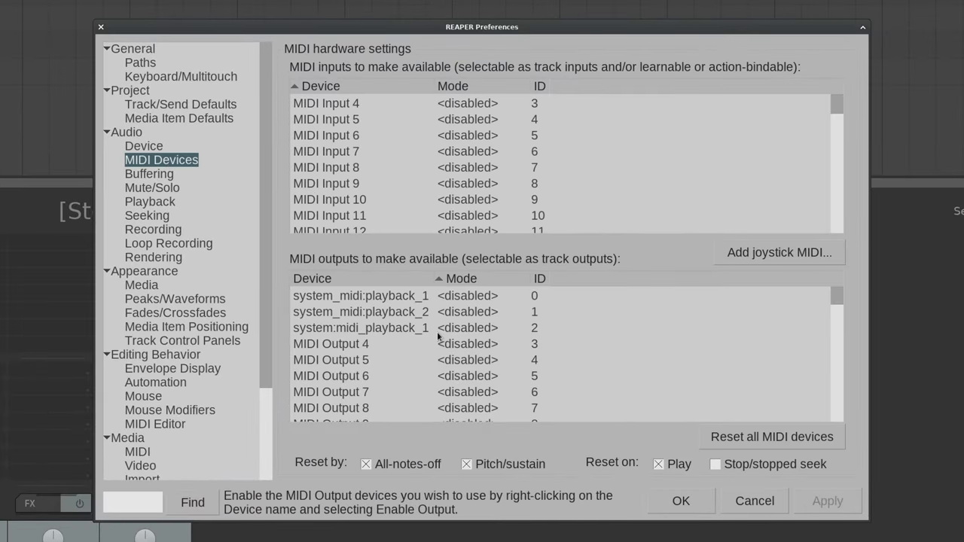
scroll(down, 3)
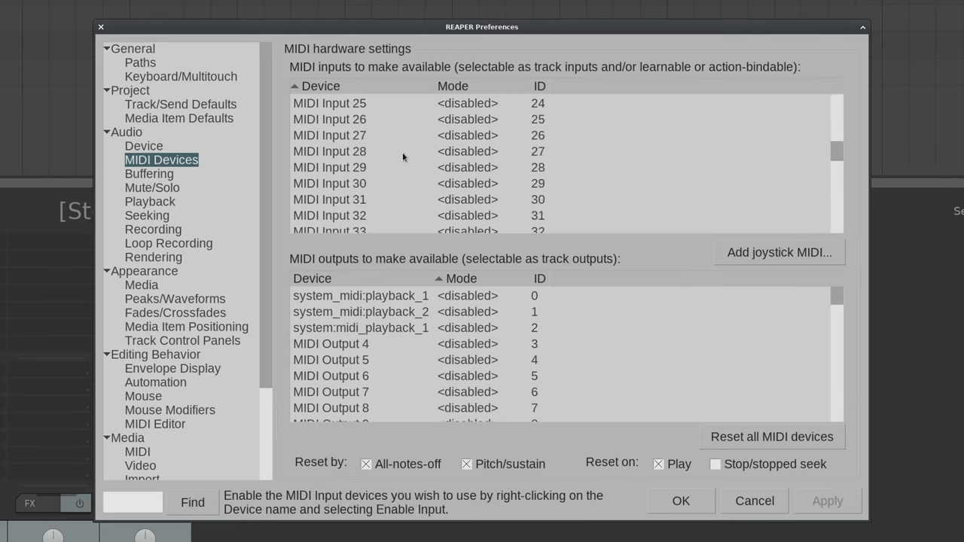
scroll(down, 3)
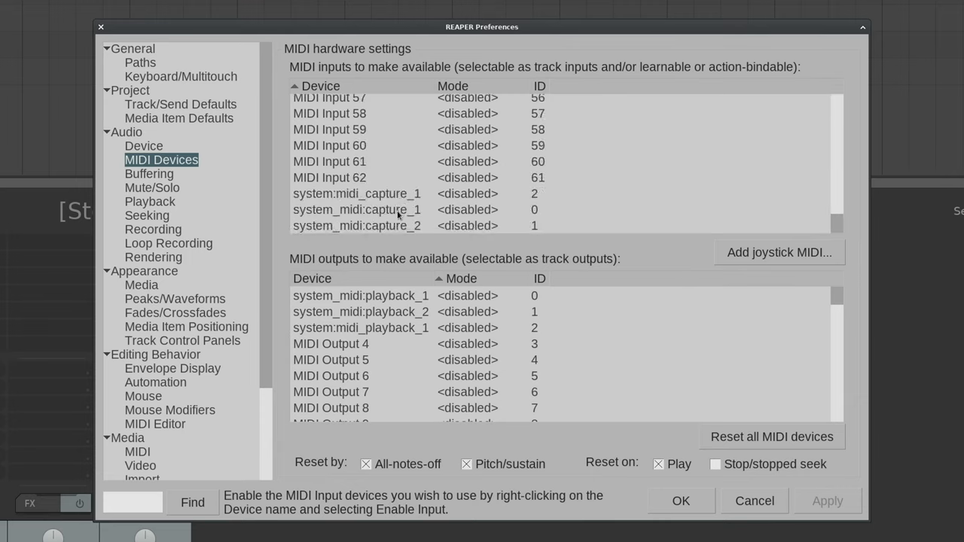
right_click(357, 209)
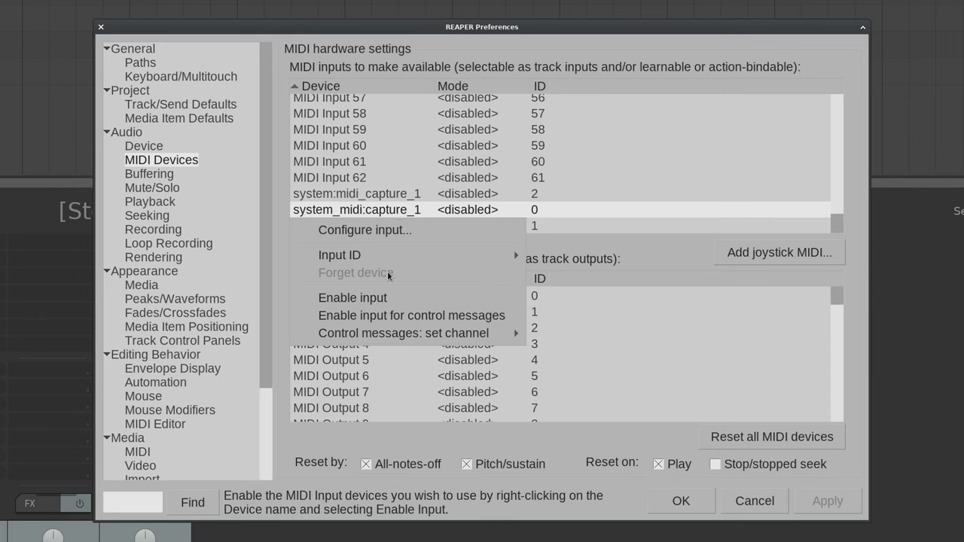
click(352, 298)
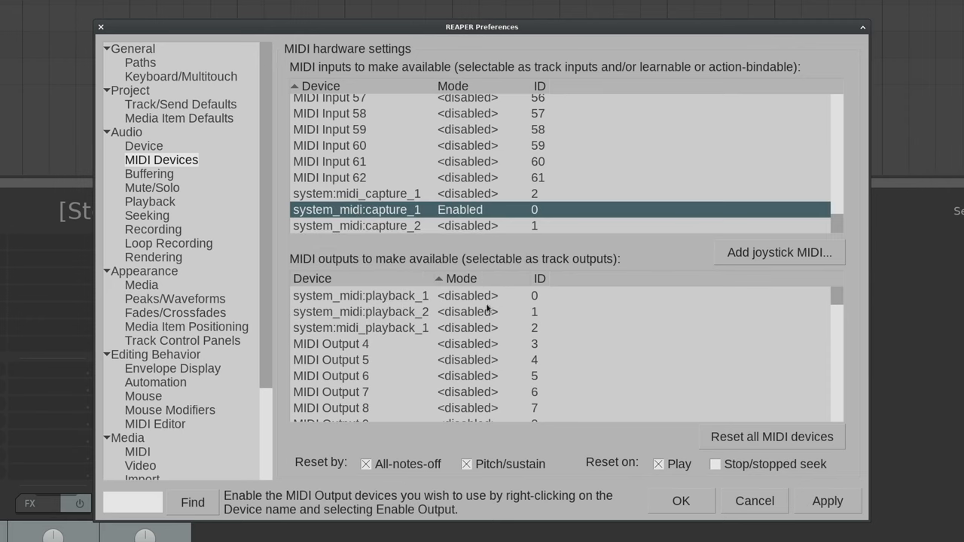
mouse_move(337, 331)
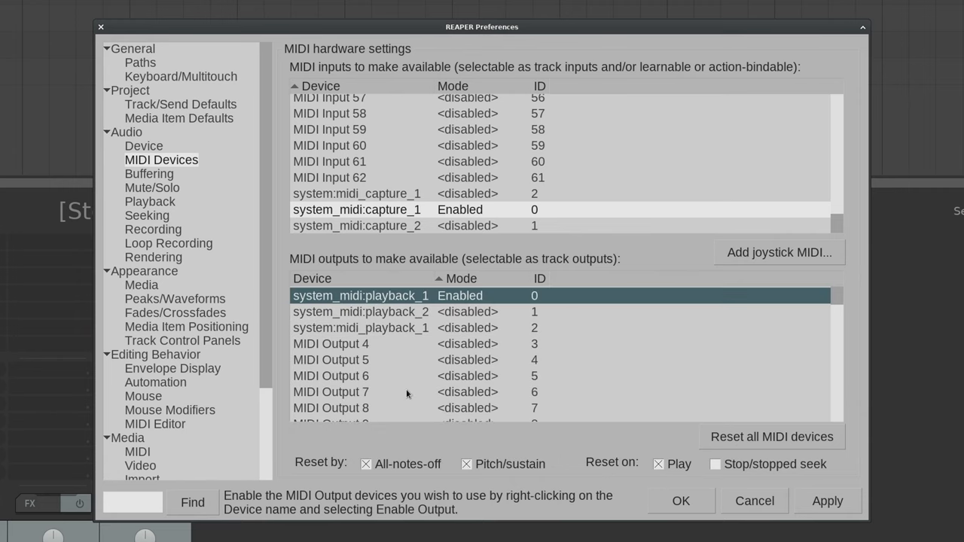
mouse_move(337, 307)
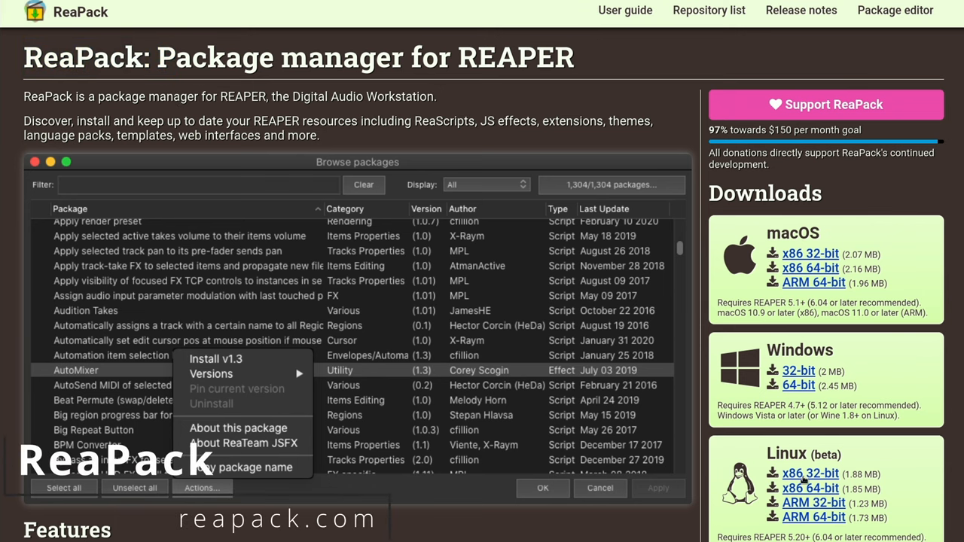
Scroll the ReaPack website toward the Linux x86 64-bit download link
scroll(down, 3)
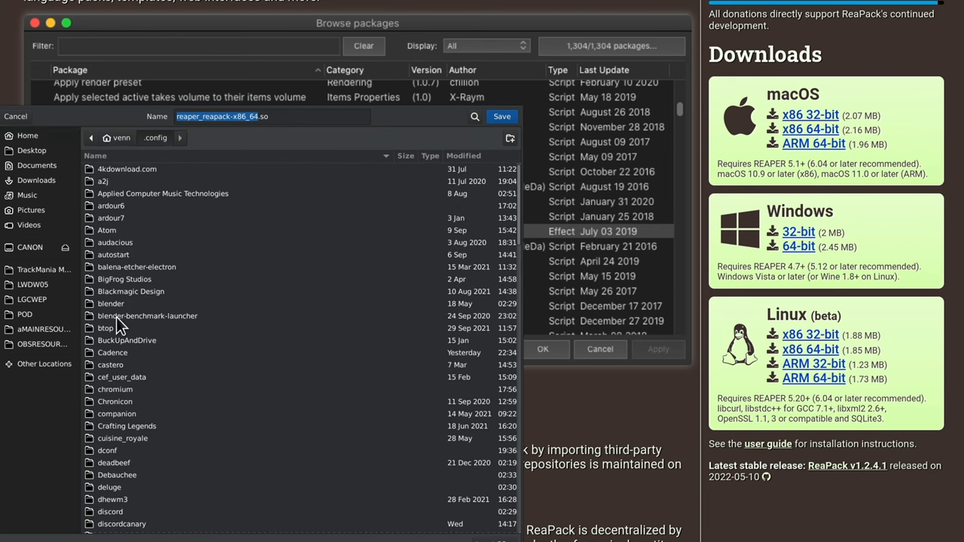
scroll(down, 3)
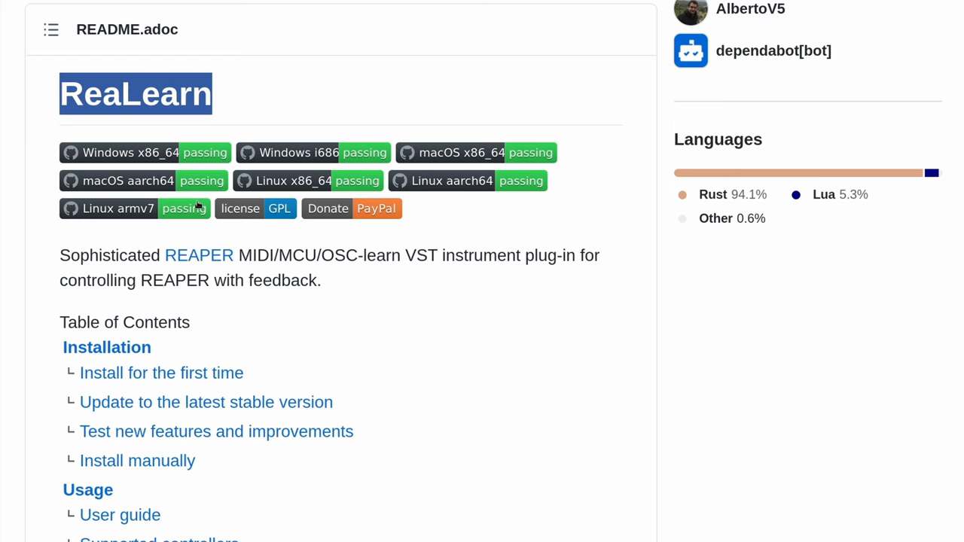
Scroll to README install step 3 and copy the ReaLearn repository URL
scroll(down, 3)
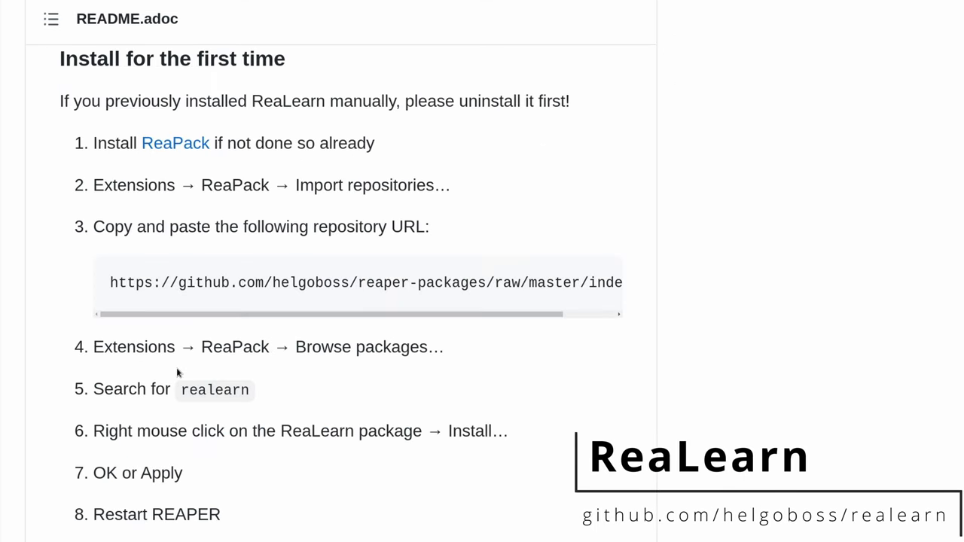
mouse_move(174, 143)
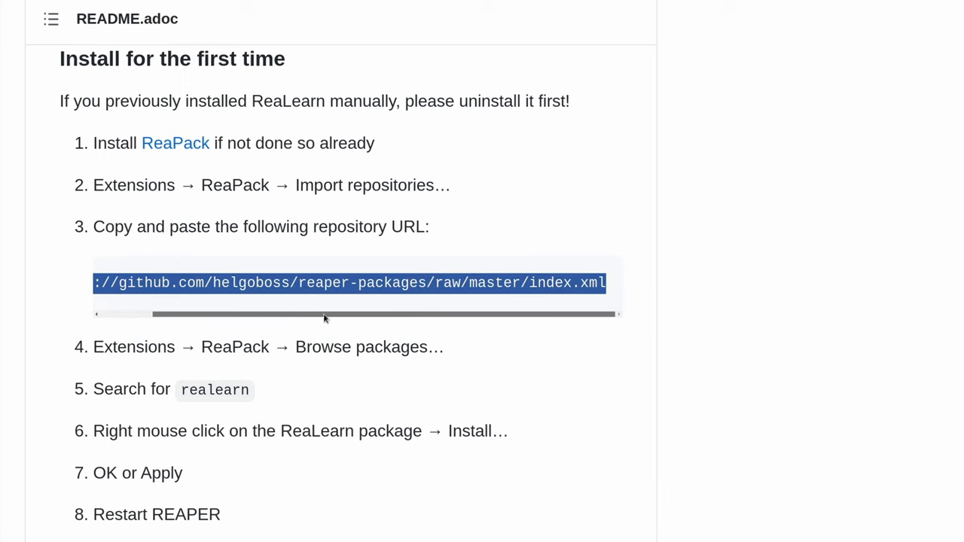
right_click(323, 315)
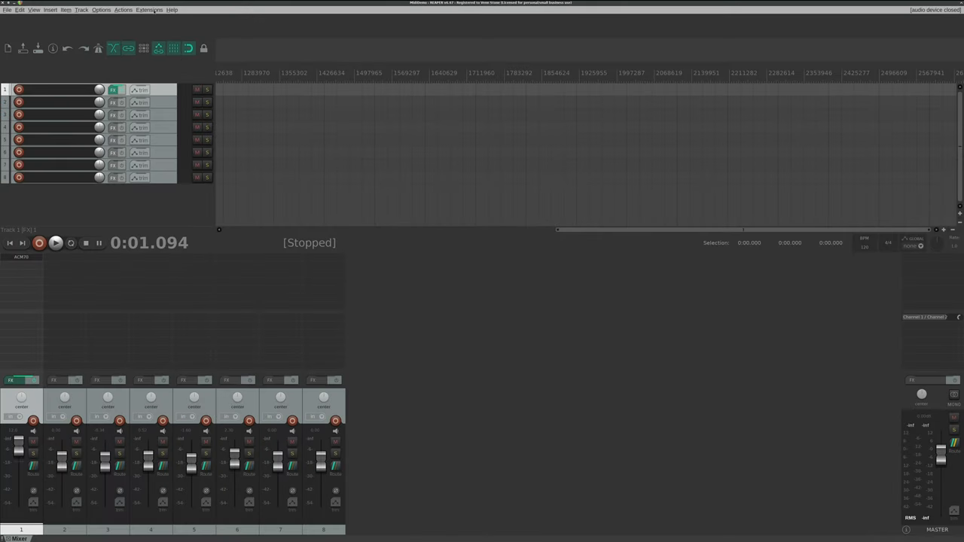
Paste the ReaLearn repository URL into ReaPack's Import repositories dialog
click(148, 9)
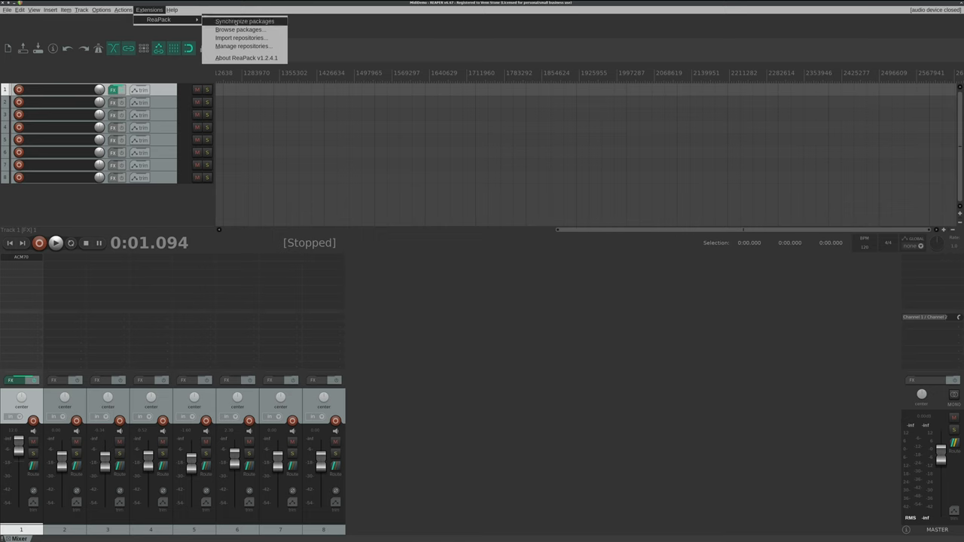
click(240, 37)
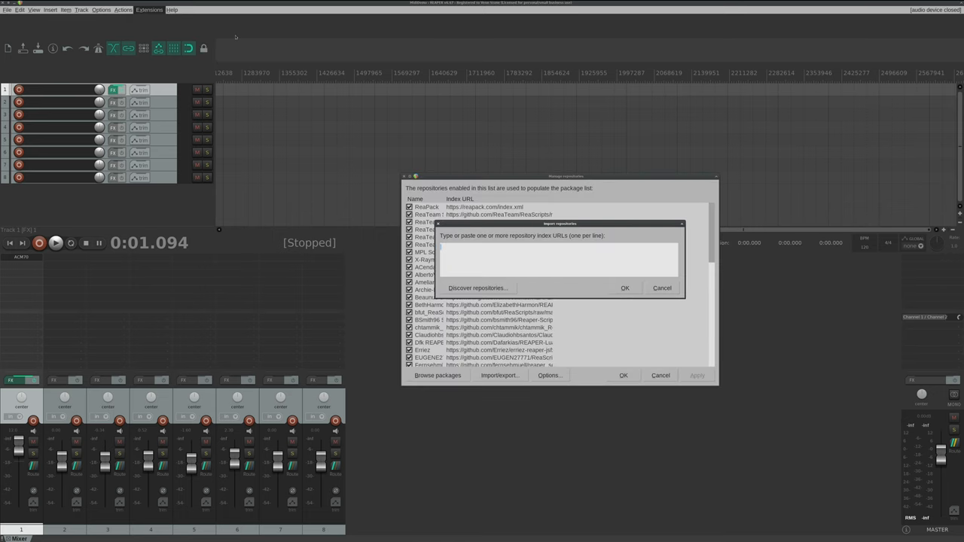
right_click(519, 260)
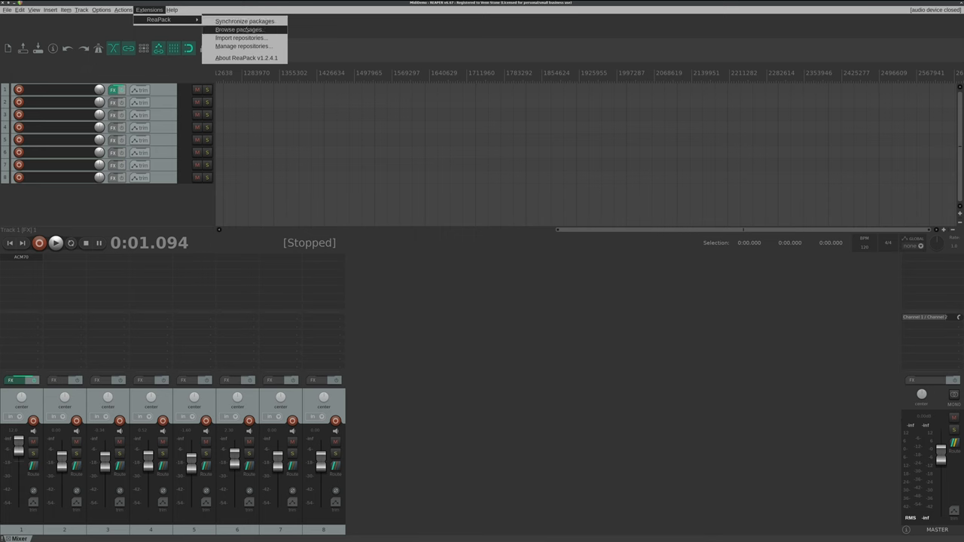
Install ReaLearn v2.12.0 from the ReaPack package browser and close the browser
click(240, 29)
text(realearn)
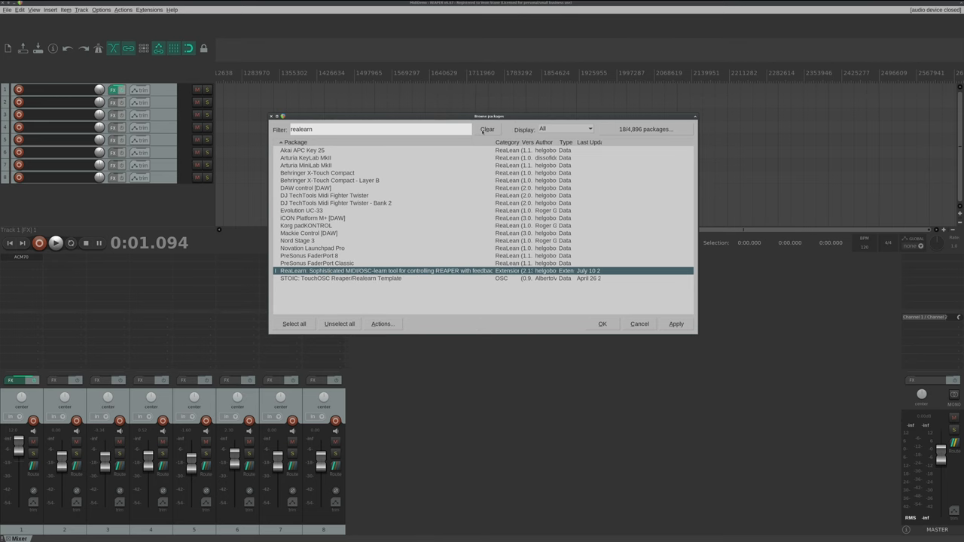
click(676, 323)
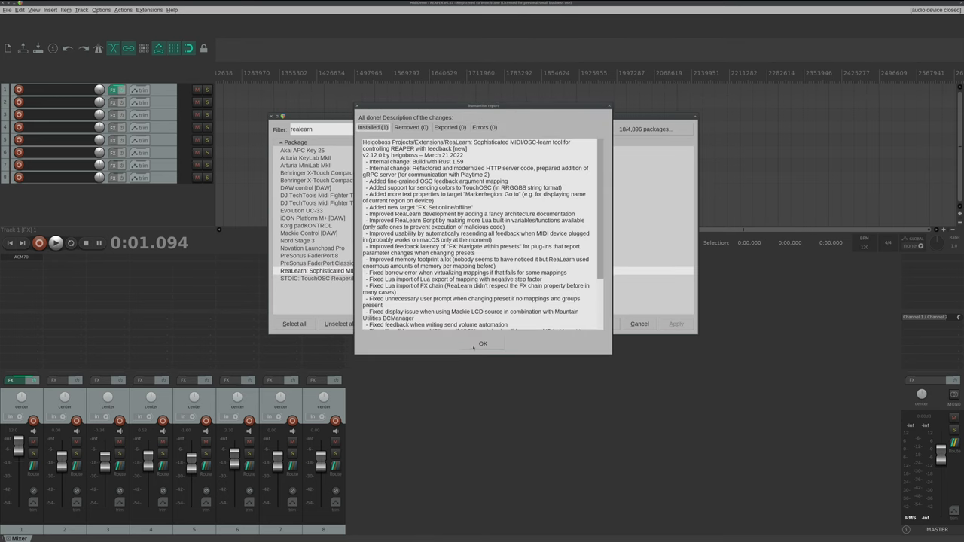
click(483, 344)
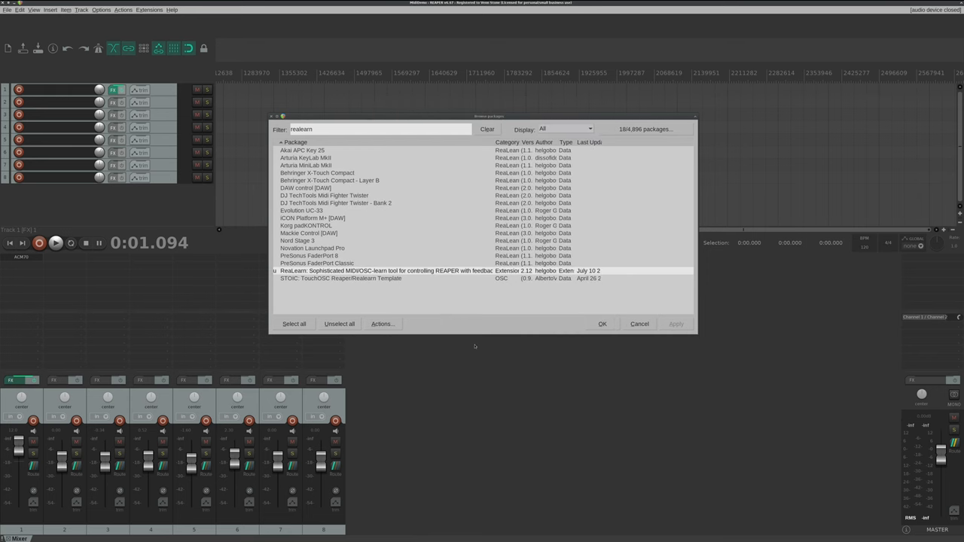
click(639, 324)
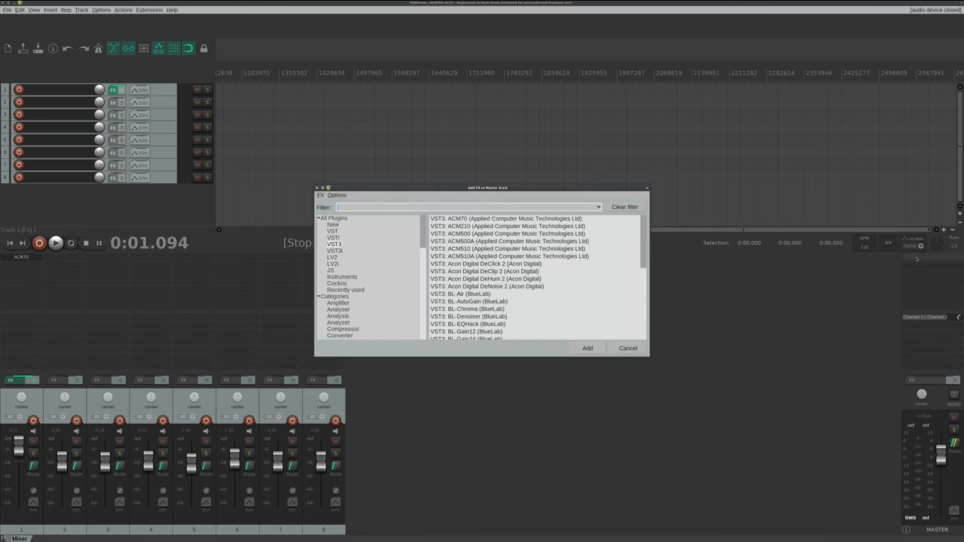
Filter the master track FX list for 'rea' and add VSTi: ReaLearn (Helgoboss)
text(realearn)
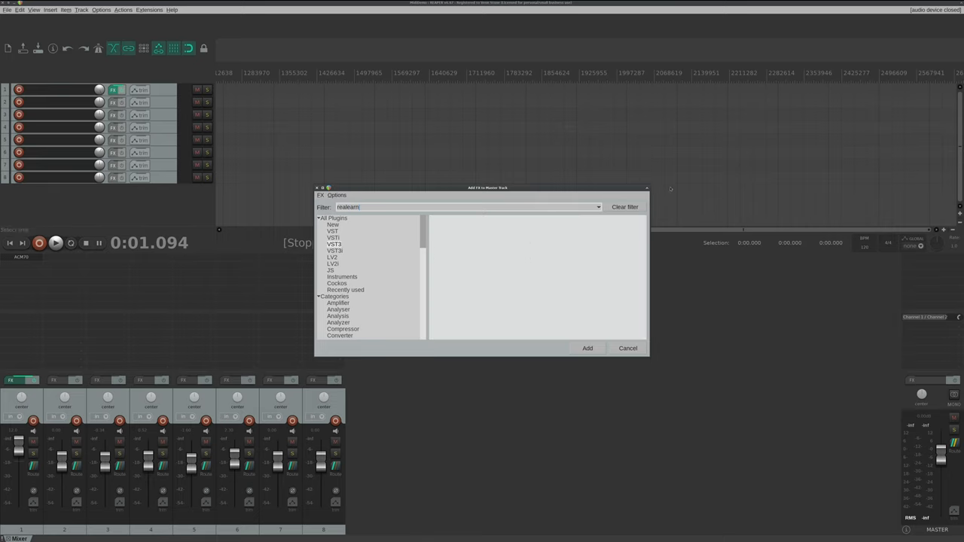
click(336, 217)
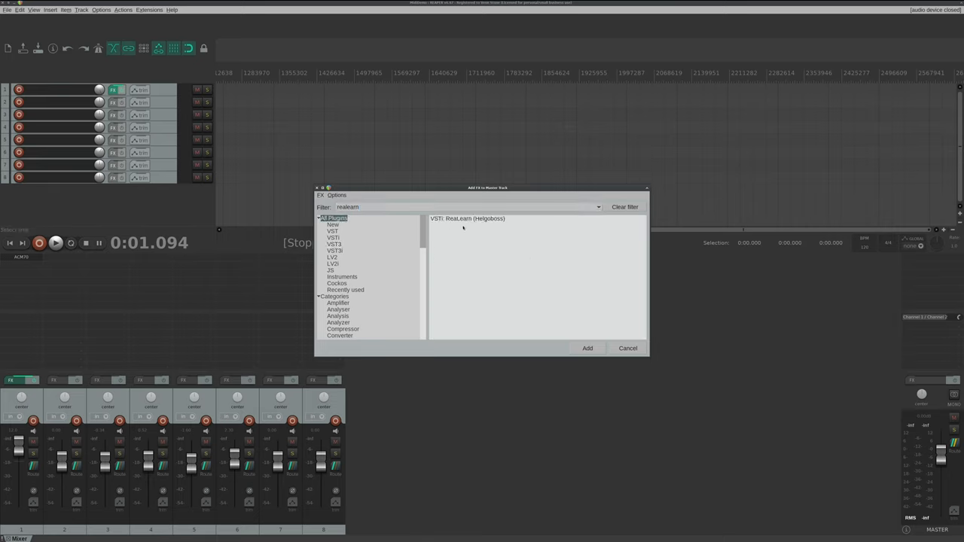
click(587, 348)
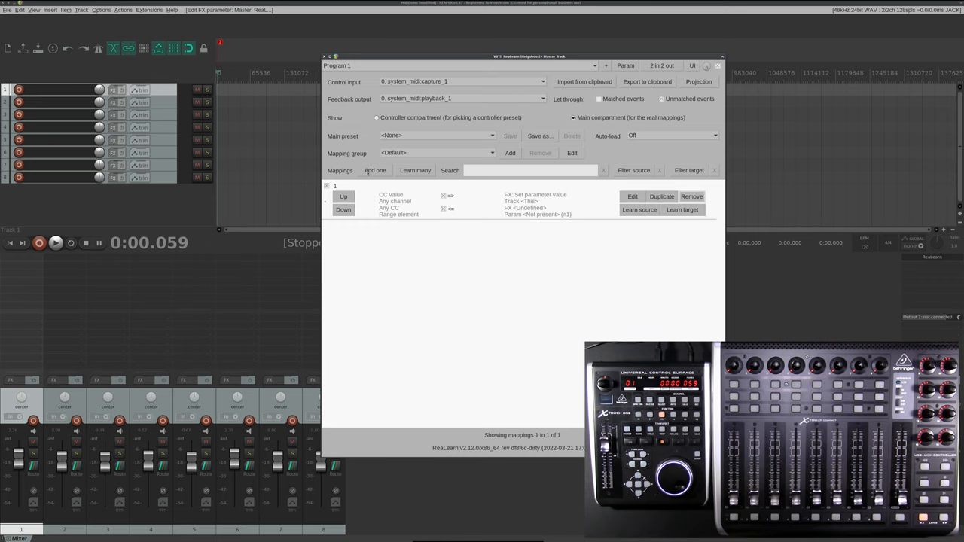
Learn CC 1 on channel 1 as source and Track 1 volume as target
click(639, 210)
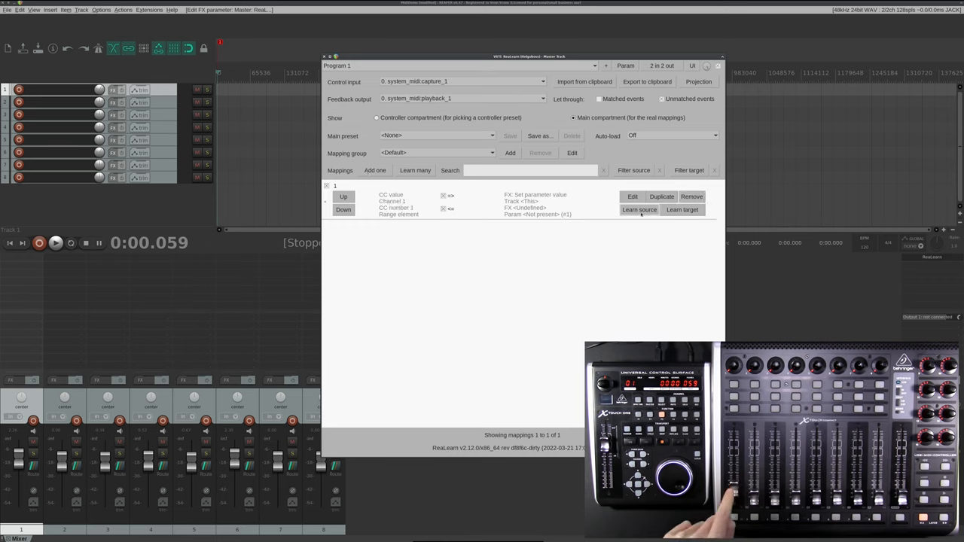
click(682, 209)
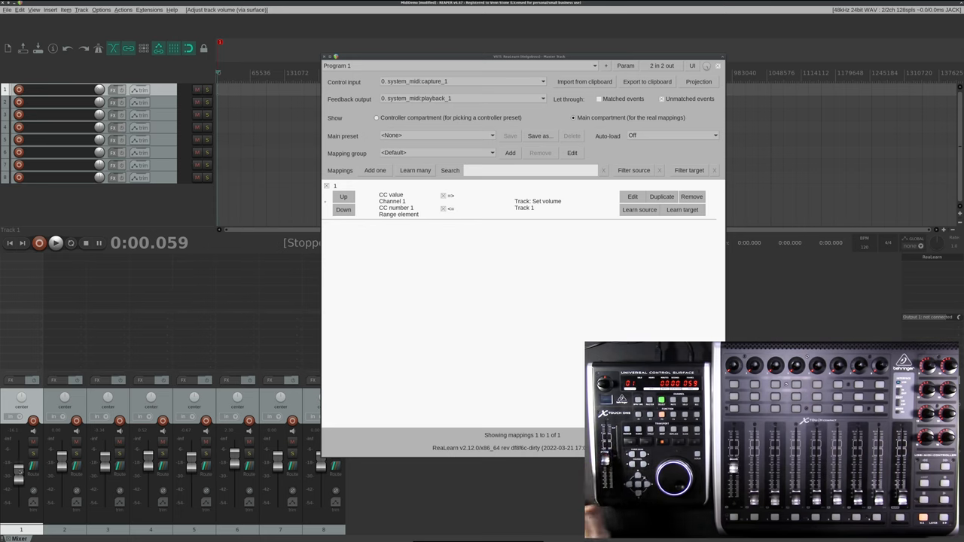
Add mapping 2 learning note 40 to Track 1 mute, and open its editor
click(375, 170)
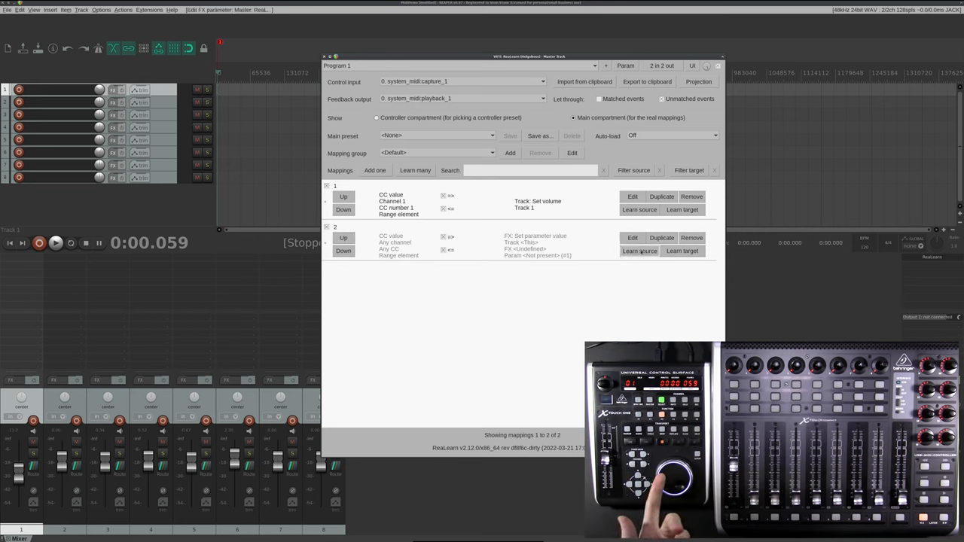
click(640, 251)
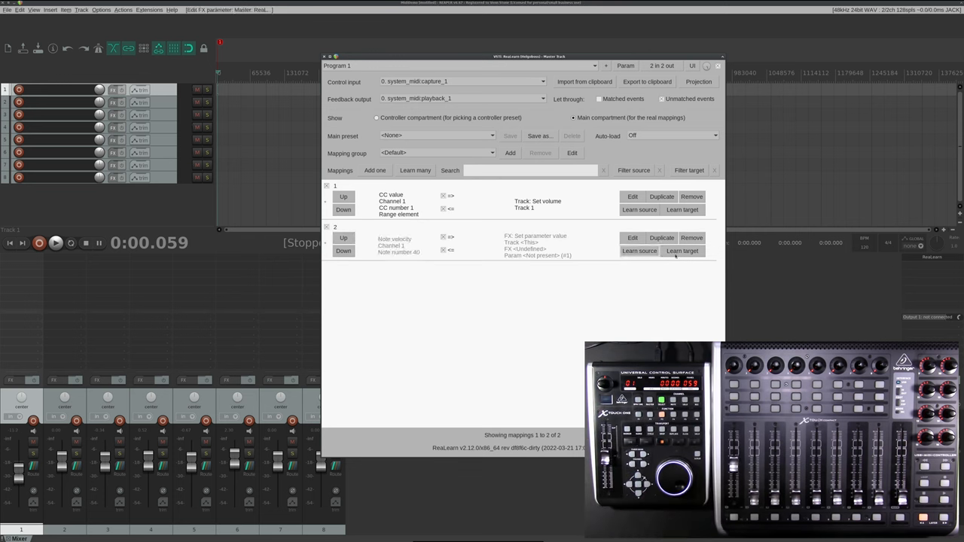
click(681, 251)
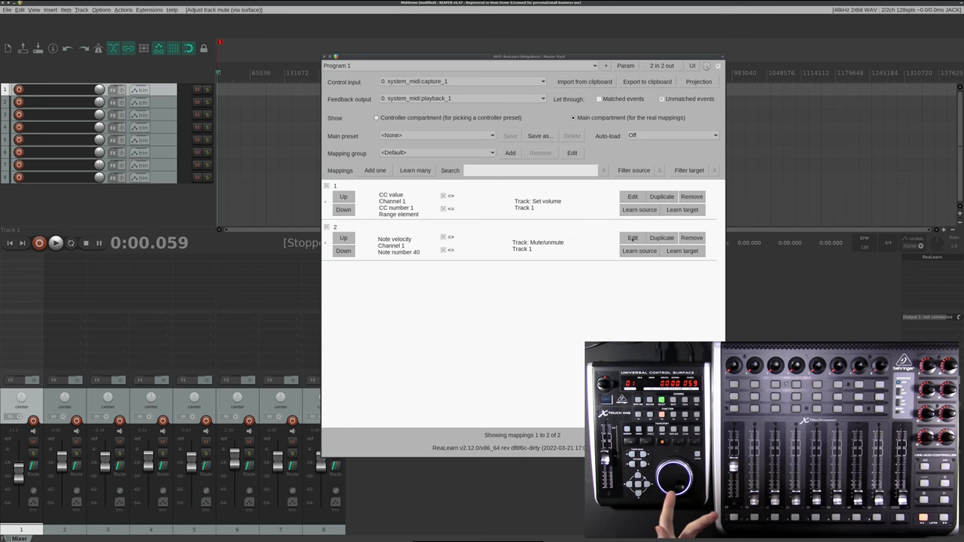
click(632, 238)
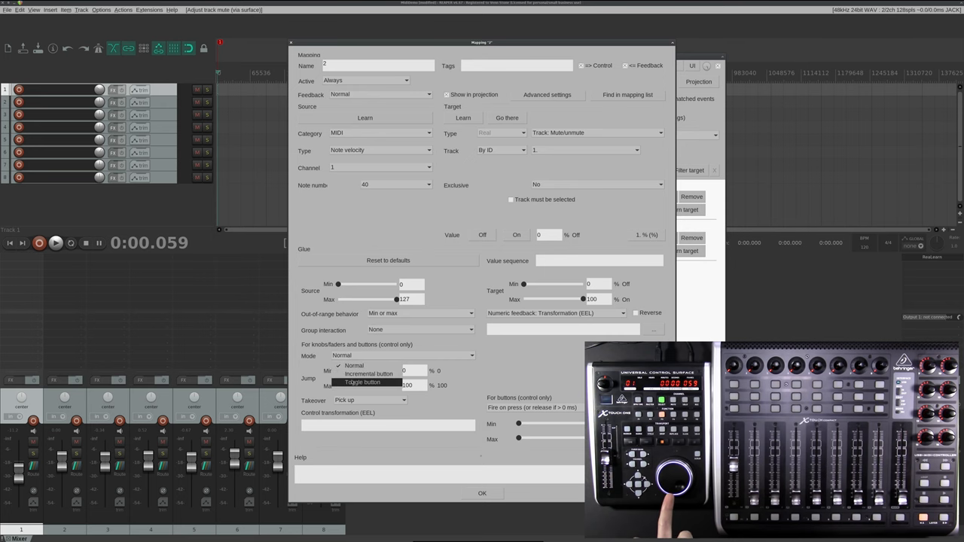
Set mapping 2's mode to Toggle button and close the ReaScript console output
click(362, 381)
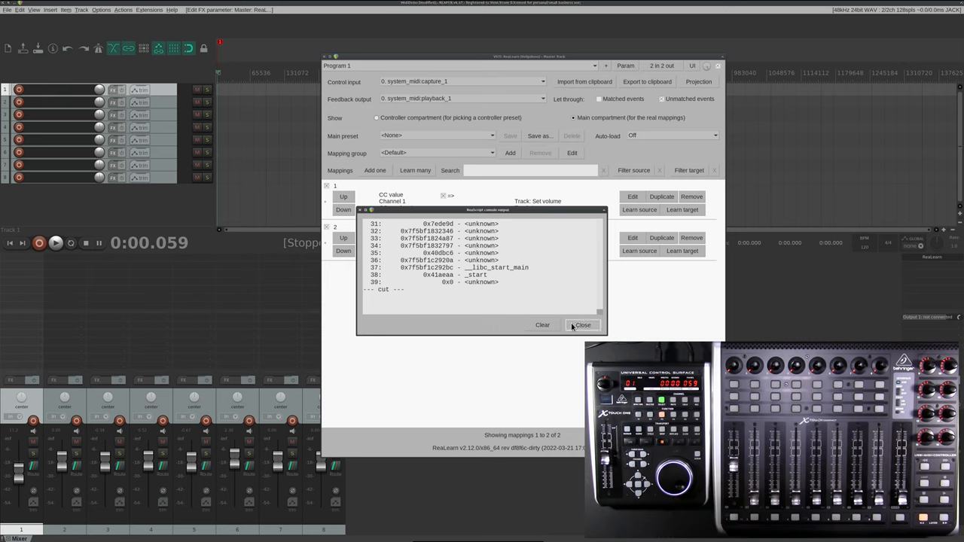
click(582, 325)
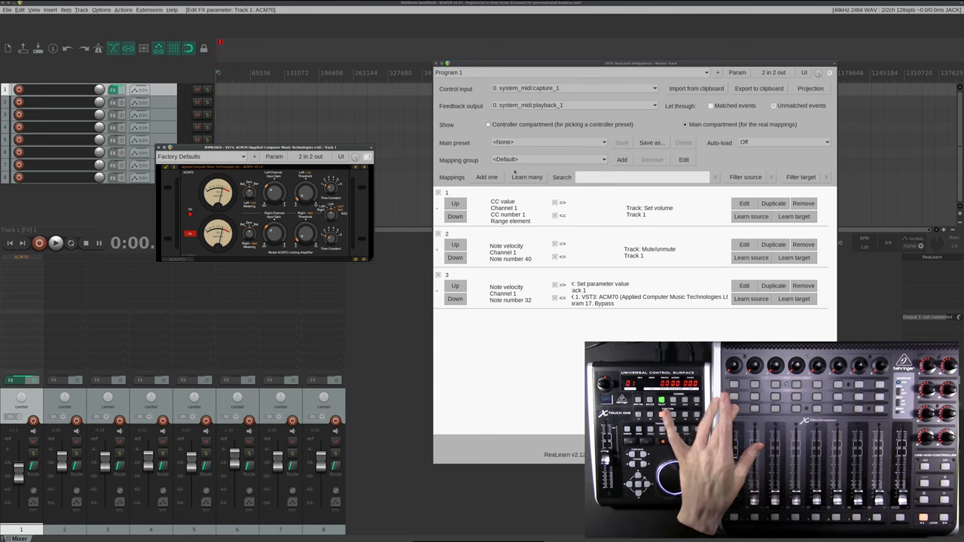
Open mapping 3's editor for note 32 controlling ACM70 Bypass
click(744, 285)
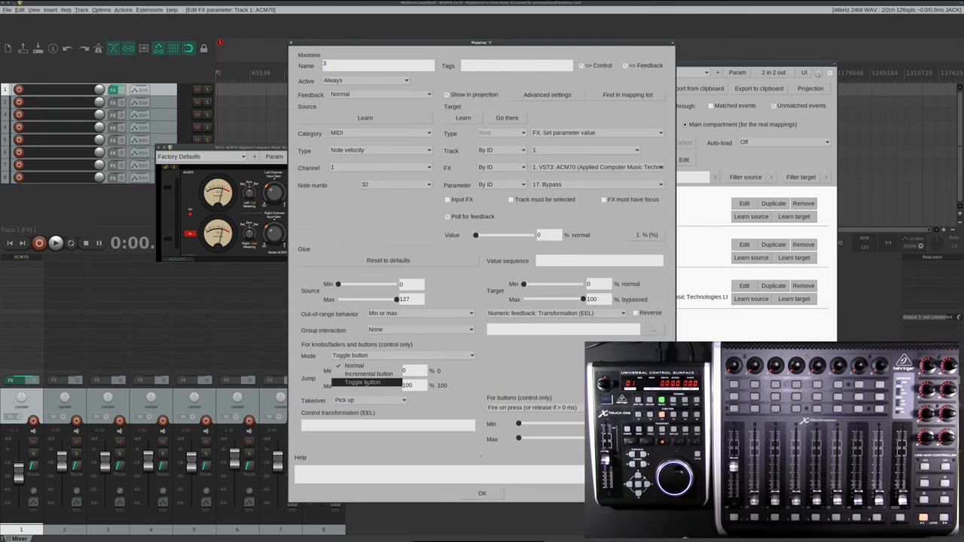